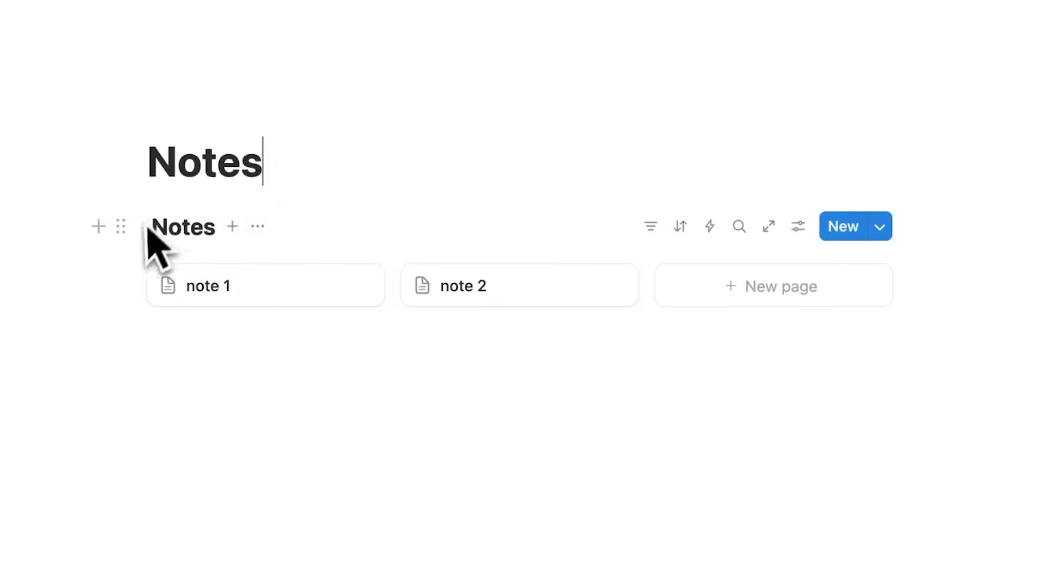
Create a third page, note 3, in the Notes gallery next to note 1 and note 2
left_click(212, 286)
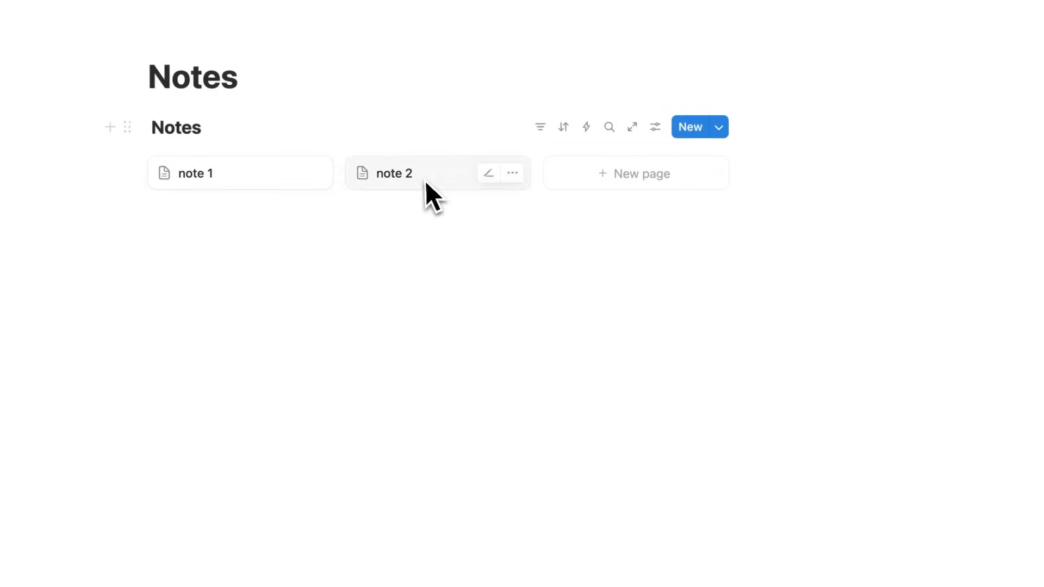
left_click(394, 173)
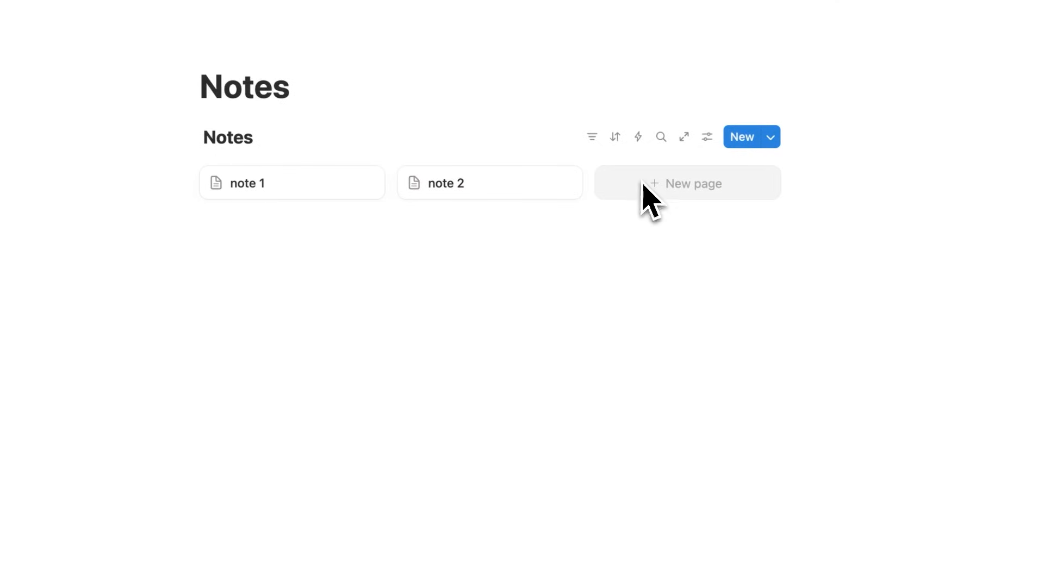
left_click(687, 183)
type("note 3")
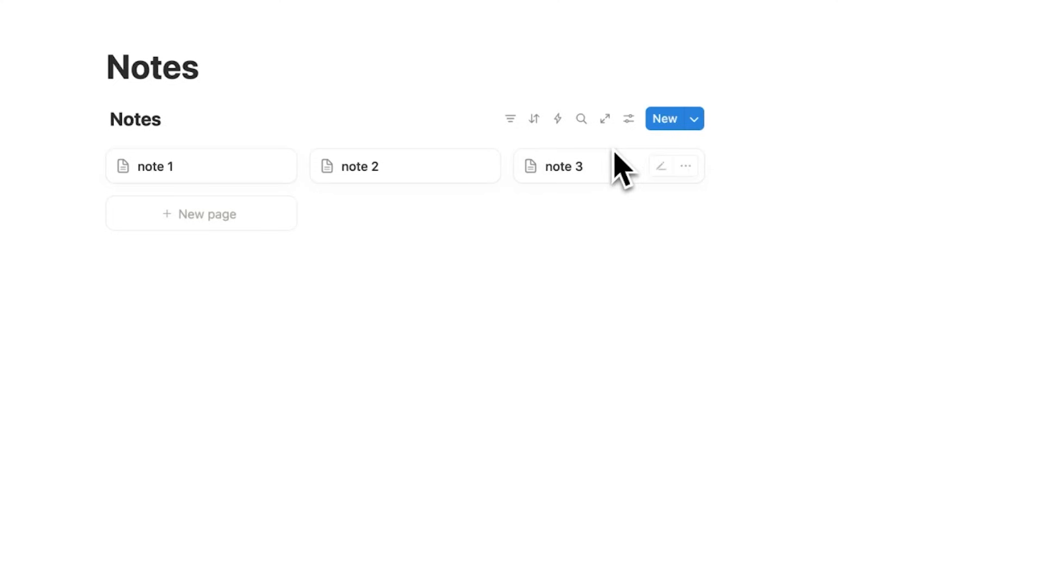
Confirm the Notes view uses the Gallery layout in View settings
left_click(629, 118)
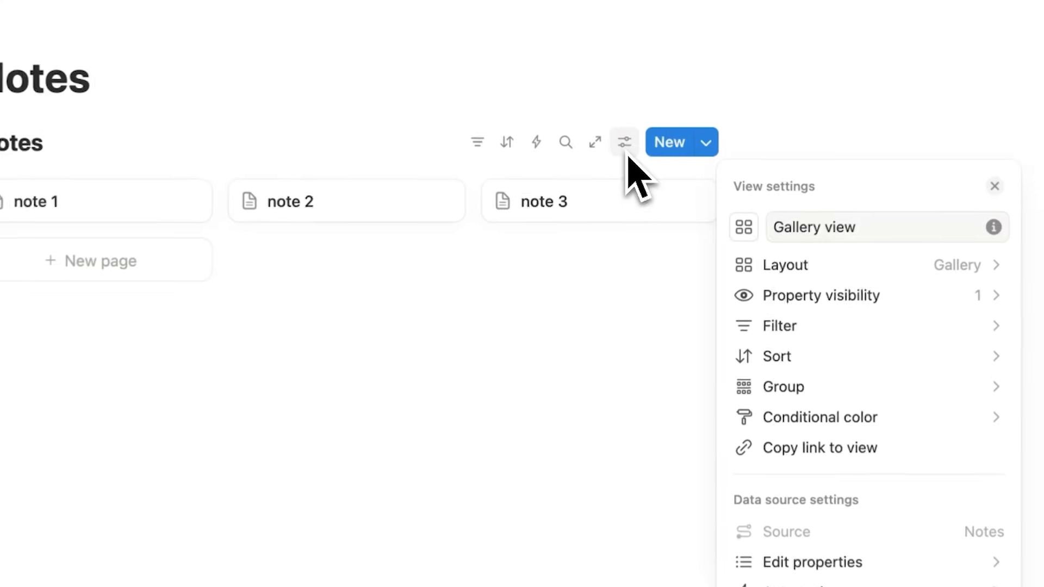
left_click(785, 265)
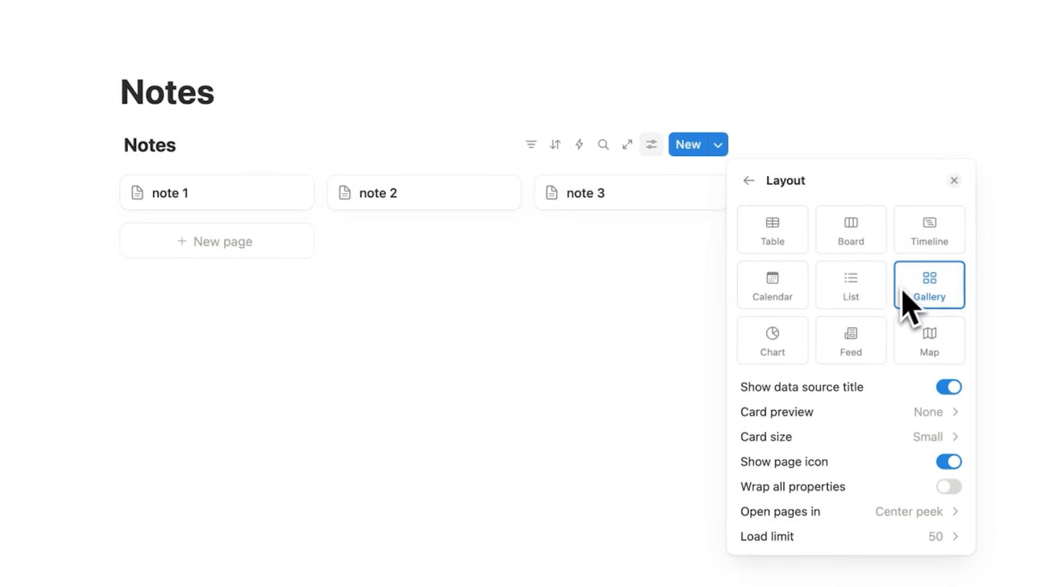
left_click(843, 306)
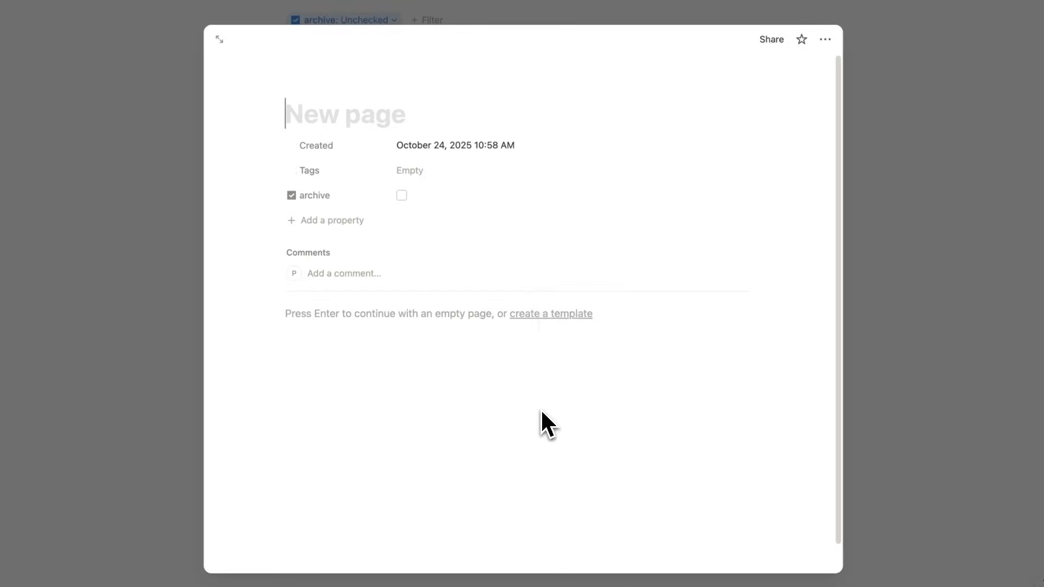
Title the quick notes note 4 and note 1, then return to the Headquarters dashboard
type("note 4")
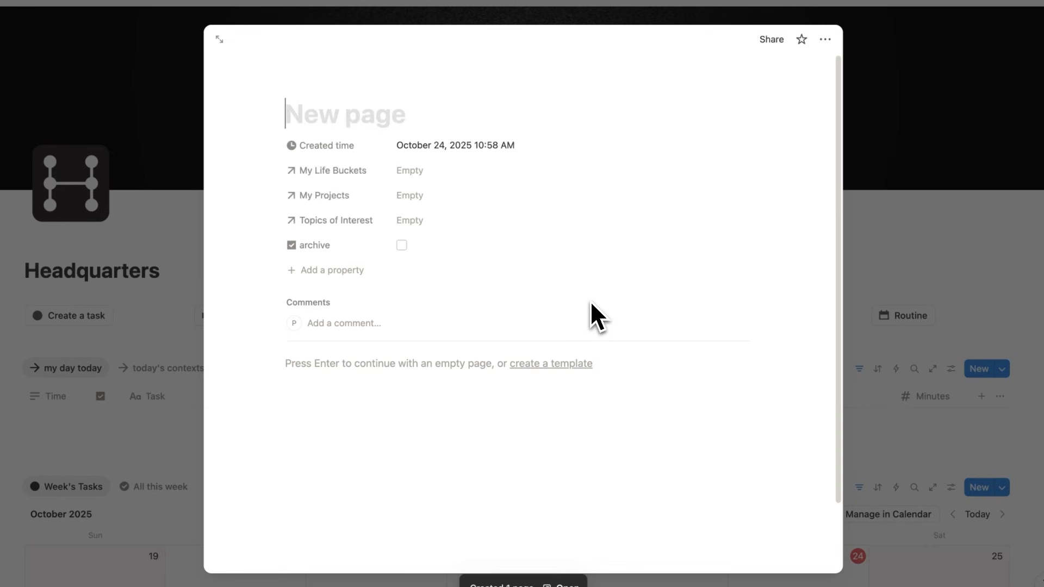
type("note 1")
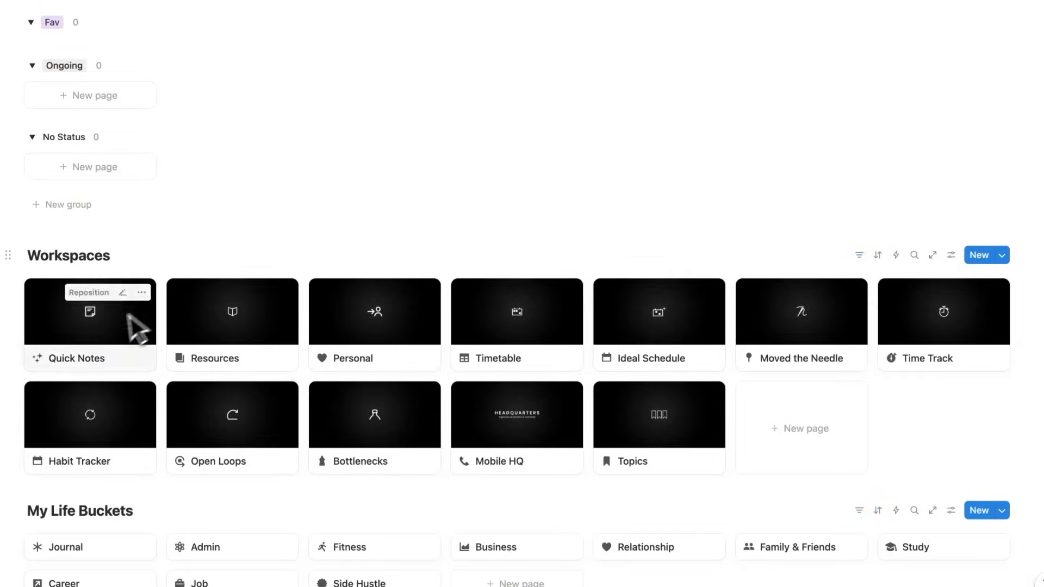
Duplicate the new notes view in Quick Notes as a Feed-layout view named feed
left_click(74, 358)
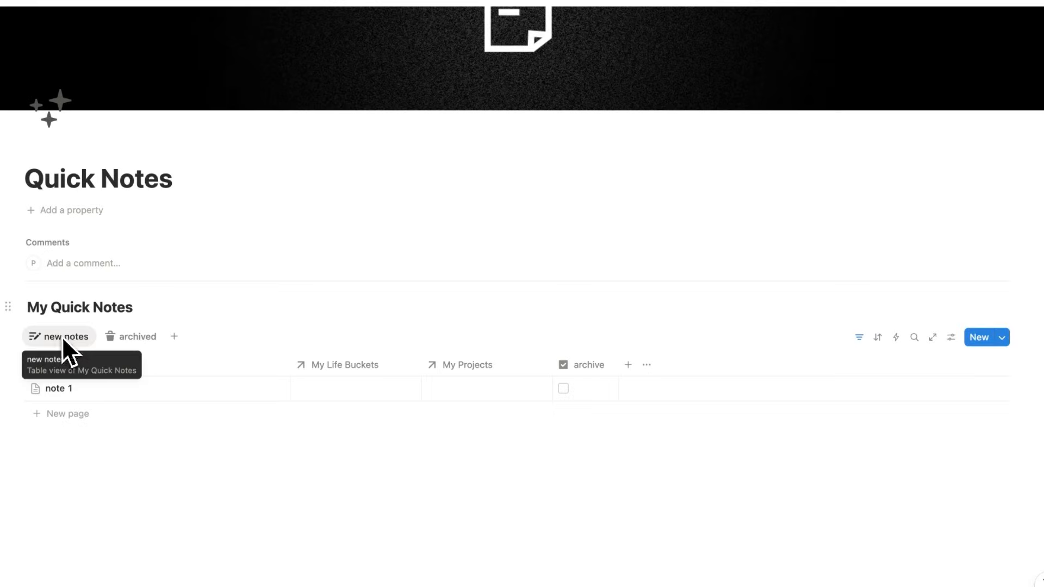
left_click(58, 336)
type("feed")
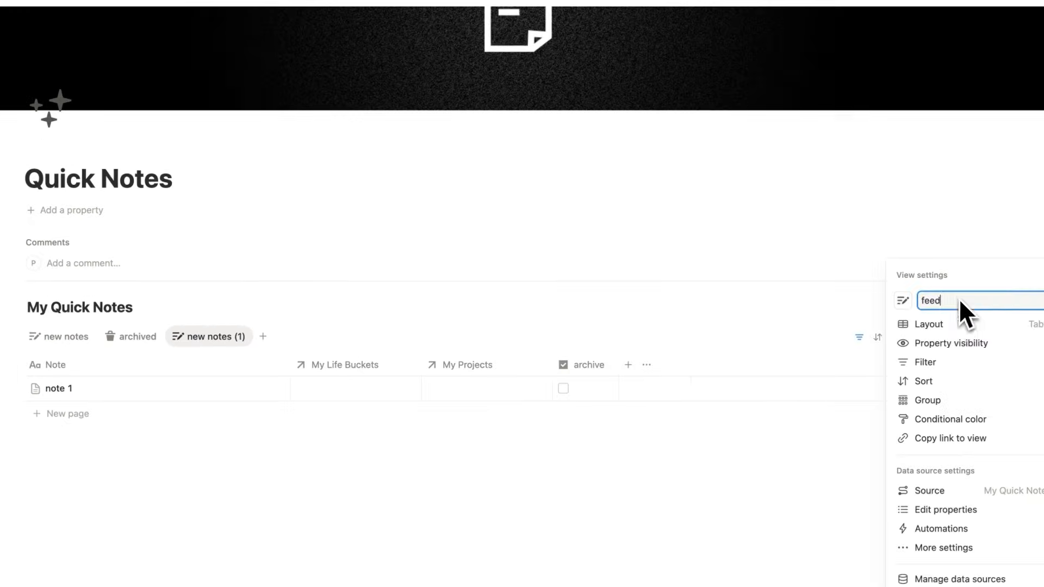
left_click(929, 324)
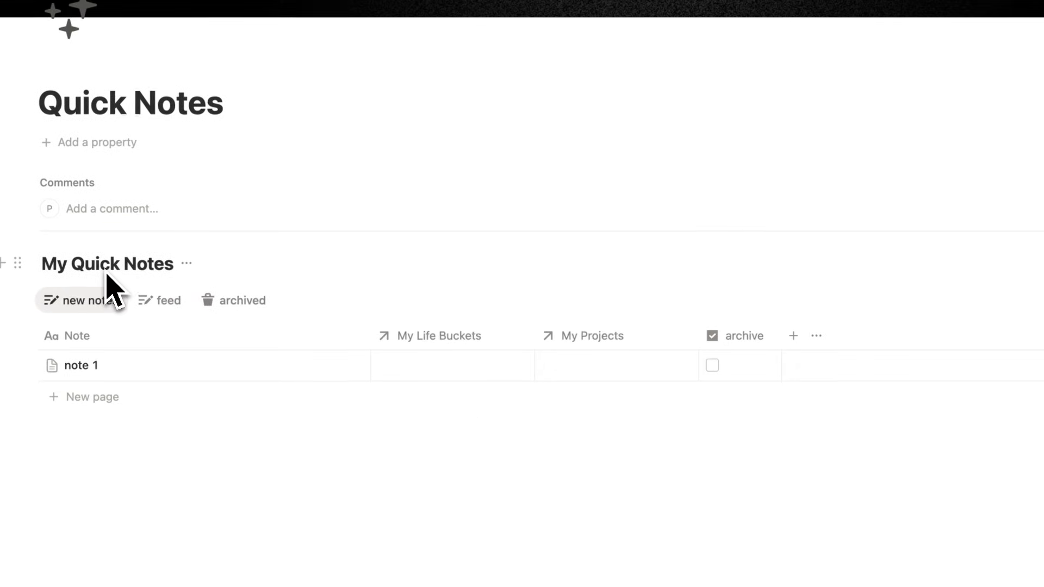
left_click(164, 300)
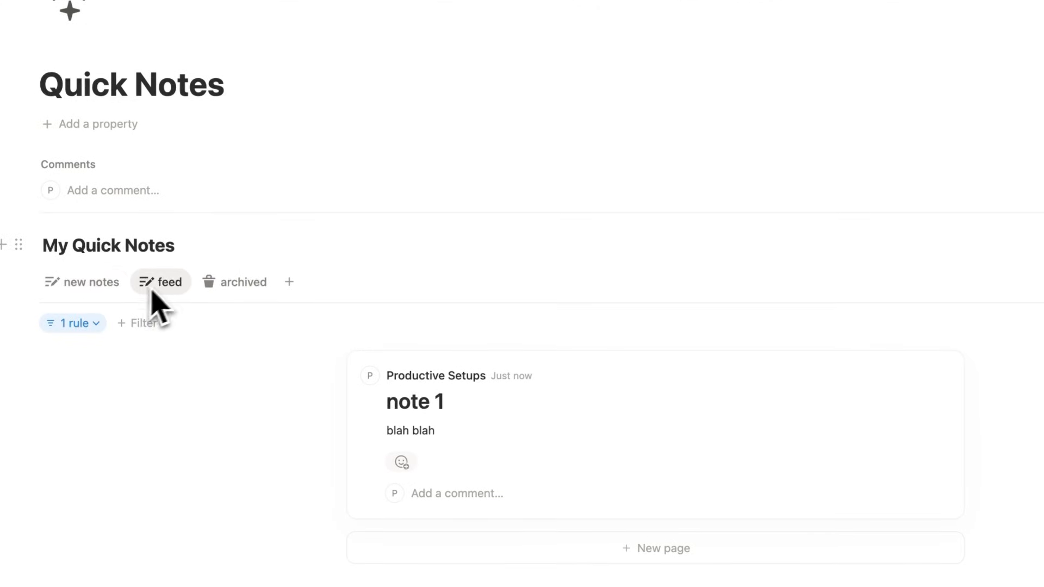
left_click(71, 323)
type("Hikes")
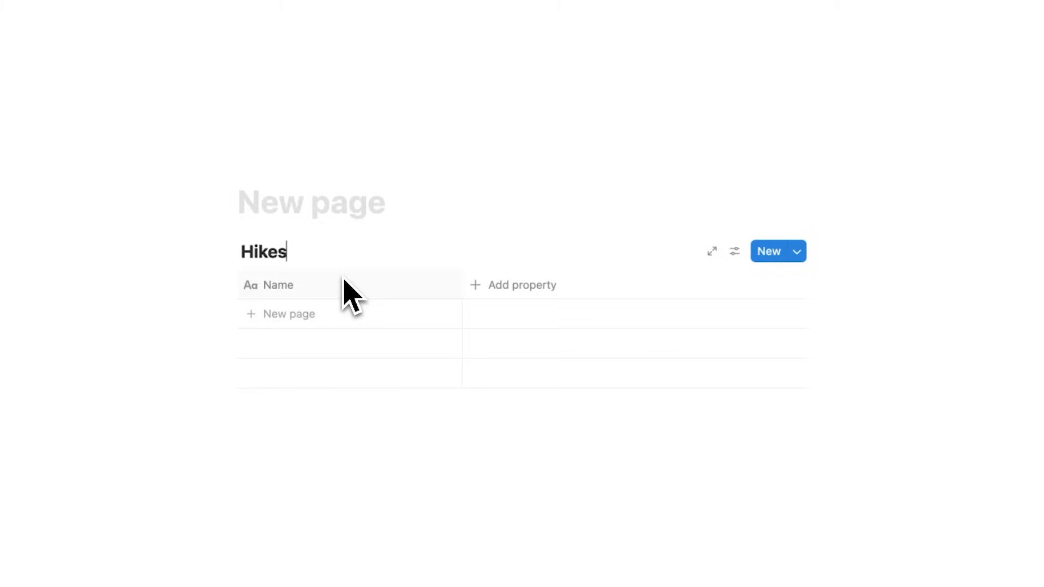
Add a Sydney Harbor Bridge row to Hikes with Place set to Sydney Harbour Bridge
type("Sydney Harbor Bridge")
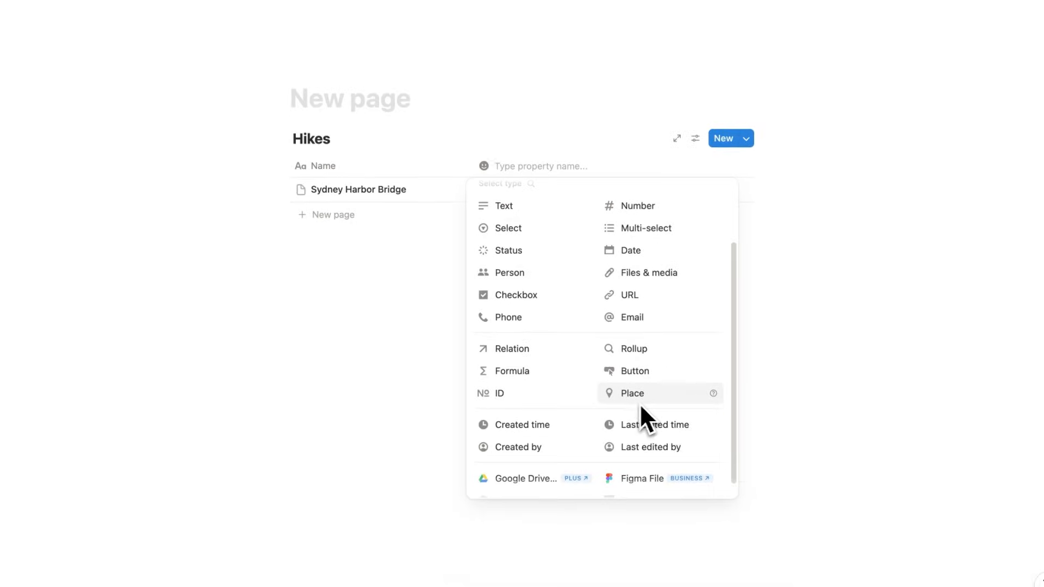
left_click(632, 393)
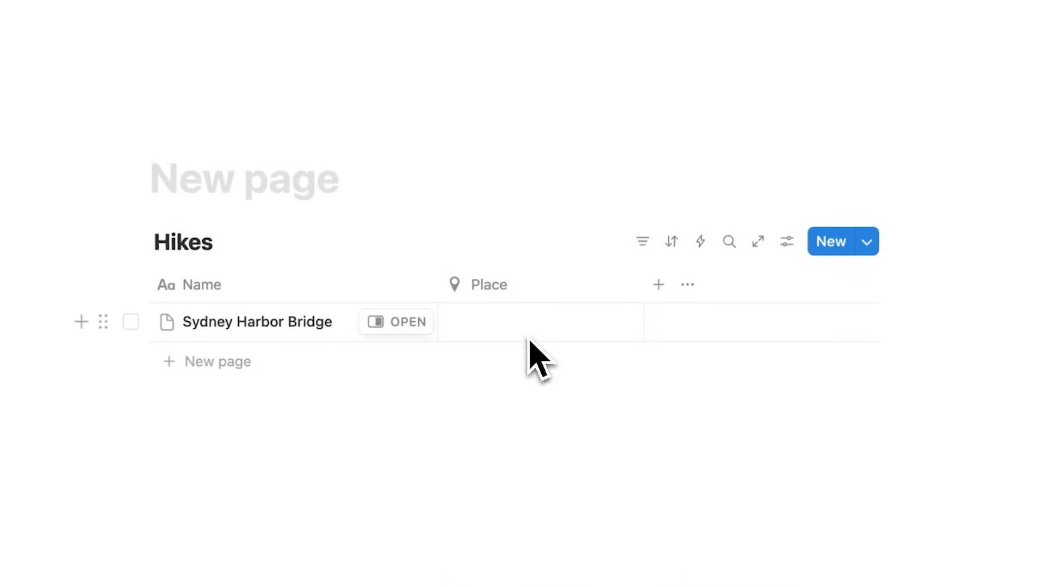
type("Sydney Harbour Bridge")
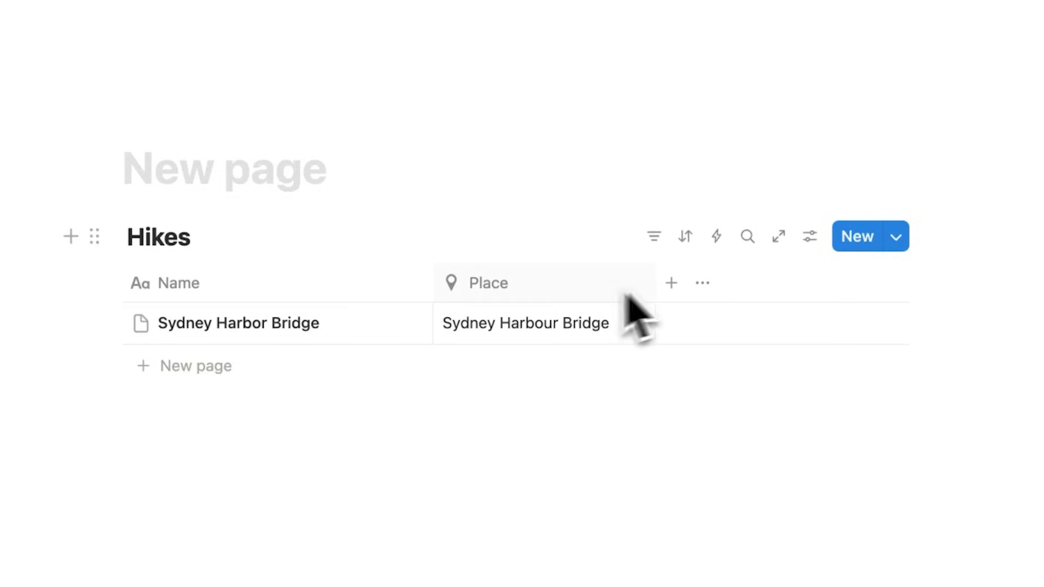
left_click(672, 283)
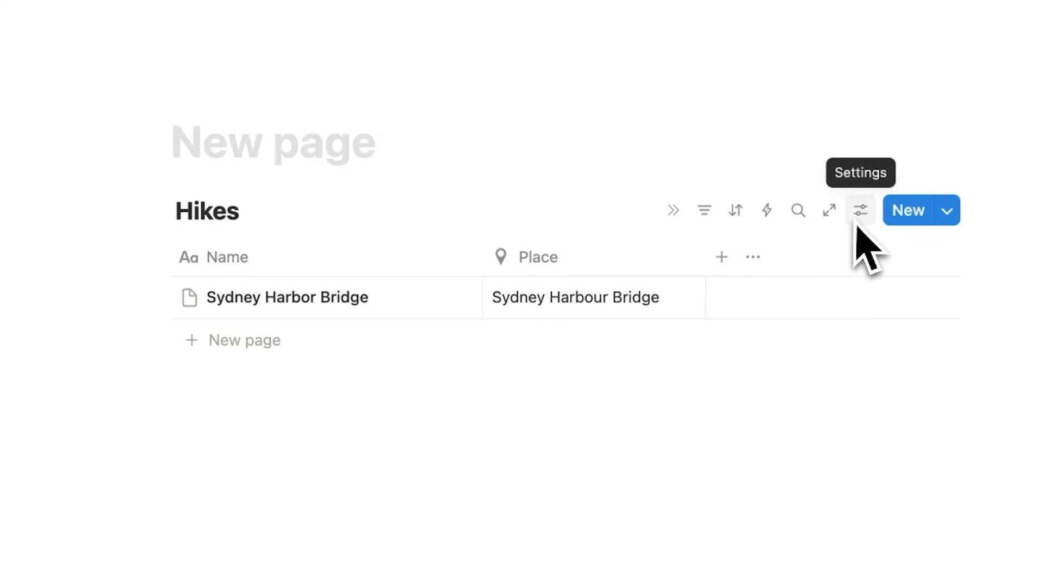
Switch Hikes to a Map layout, then move on to the Cafes in Sydney page
left_click(862, 210)
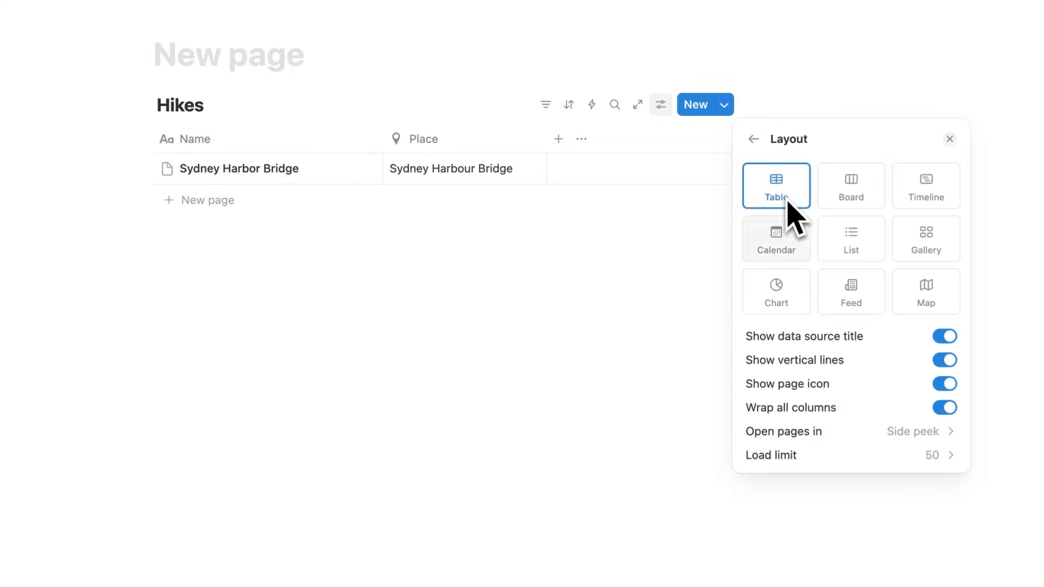
left_click(926, 292)
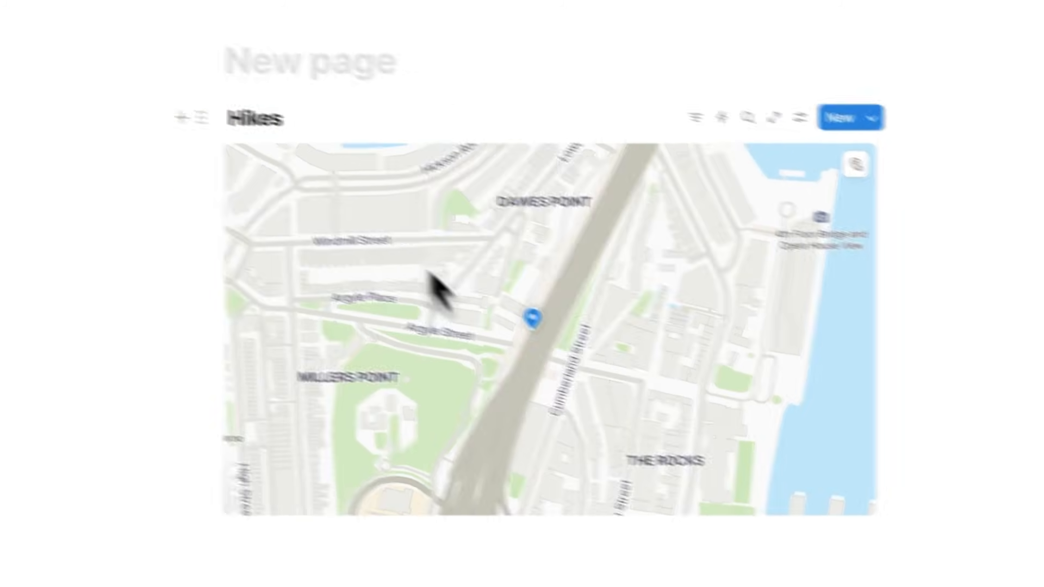
left_click(710, 236)
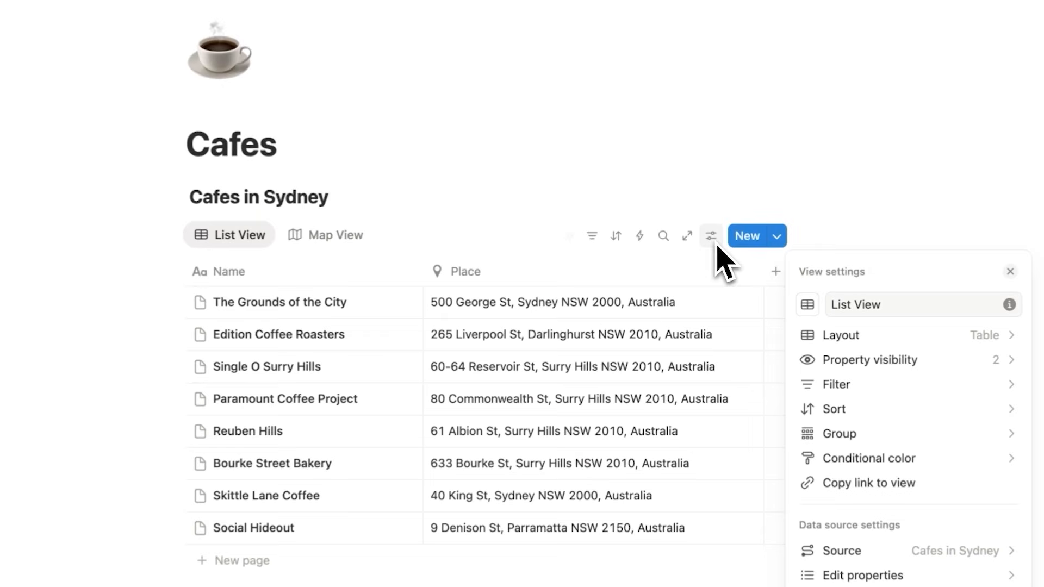
left_click(335, 235)
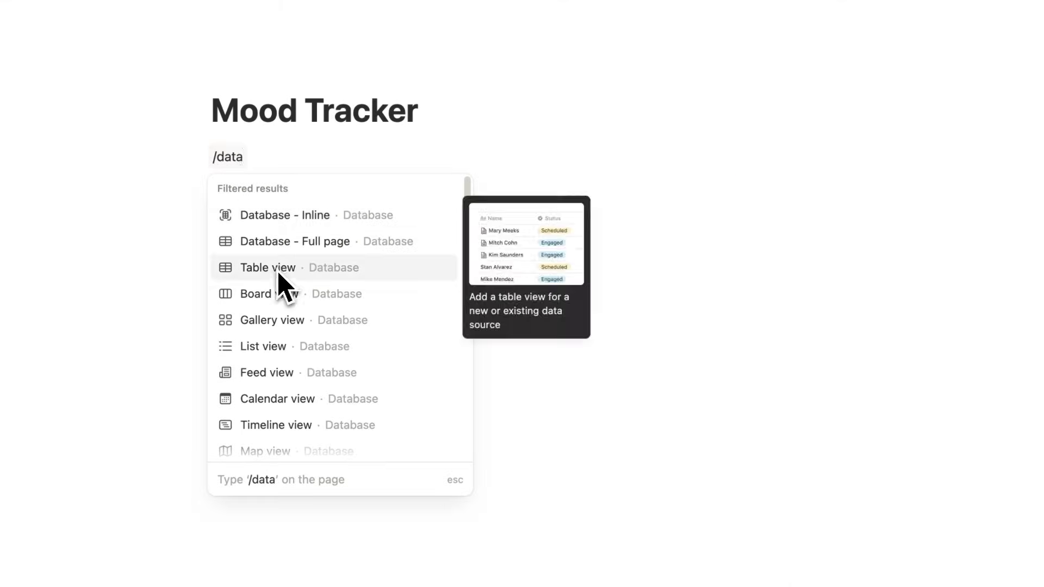
Insert a Mood table database shown as a gallery and give an entry a smiley icon
left_click(267, 267)
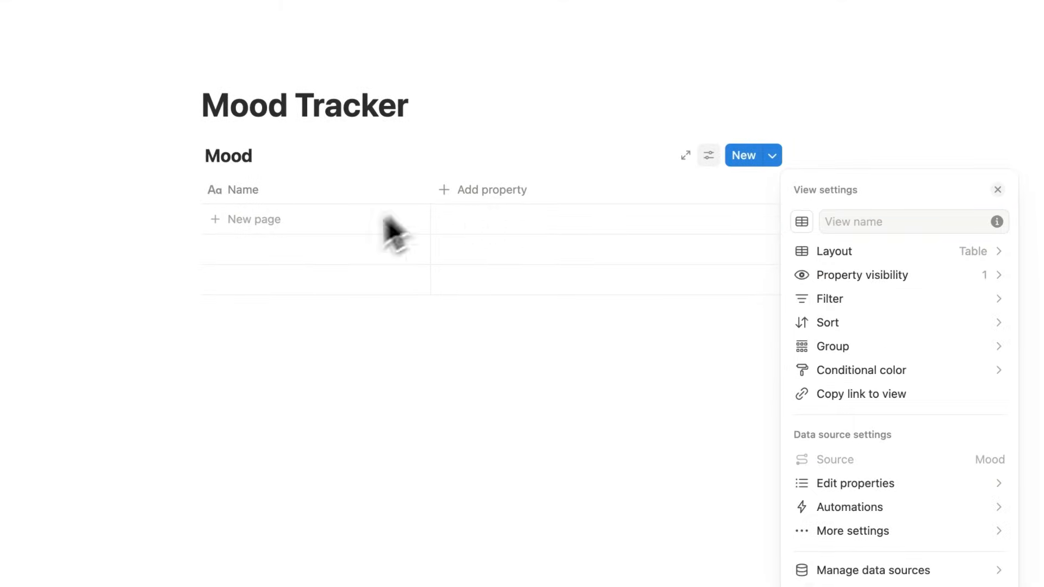
left_click(833, 252)
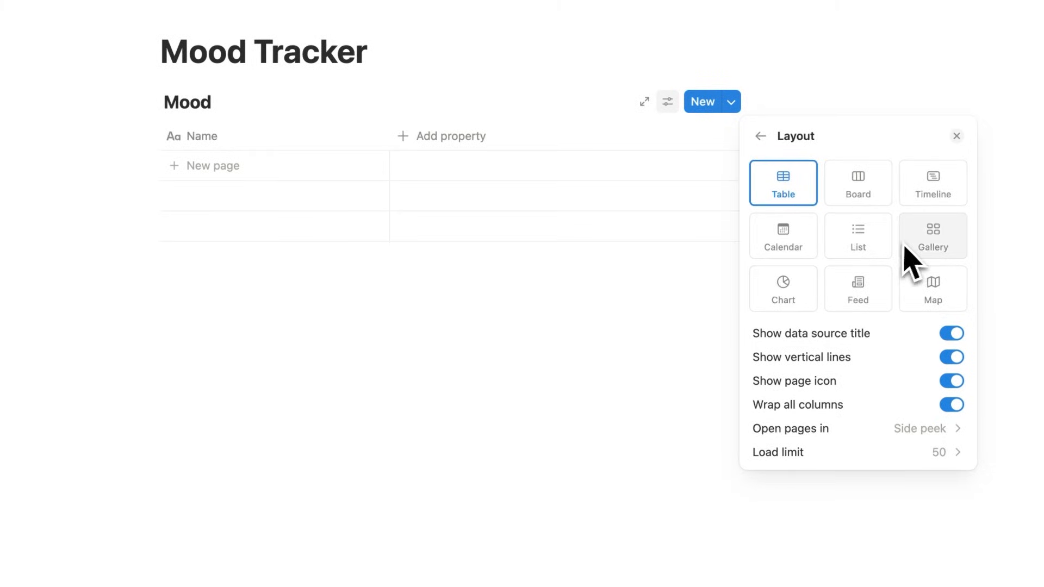
left_click(783, 235)
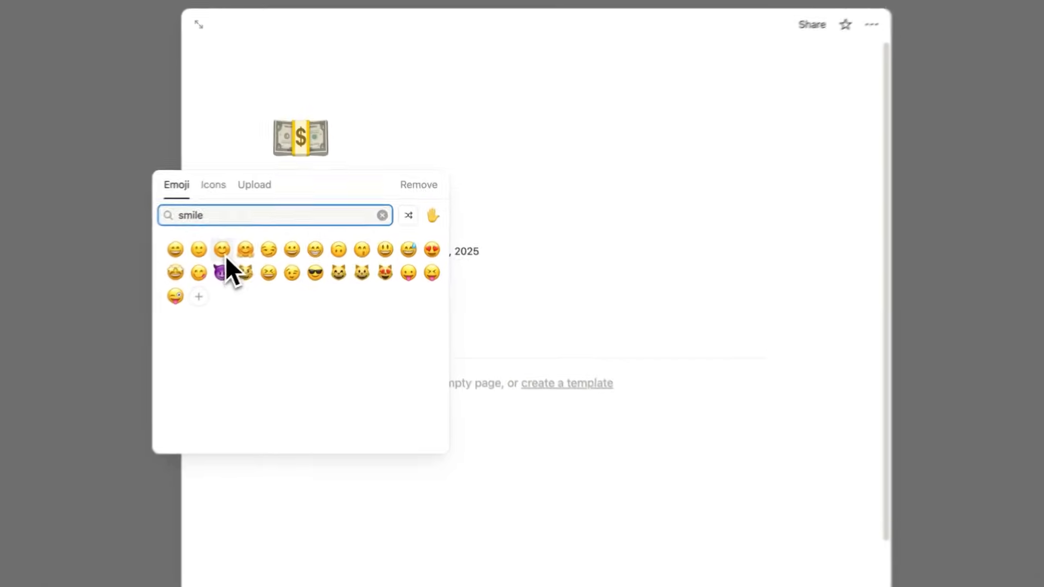
left_click(222, 249)
type("/form")
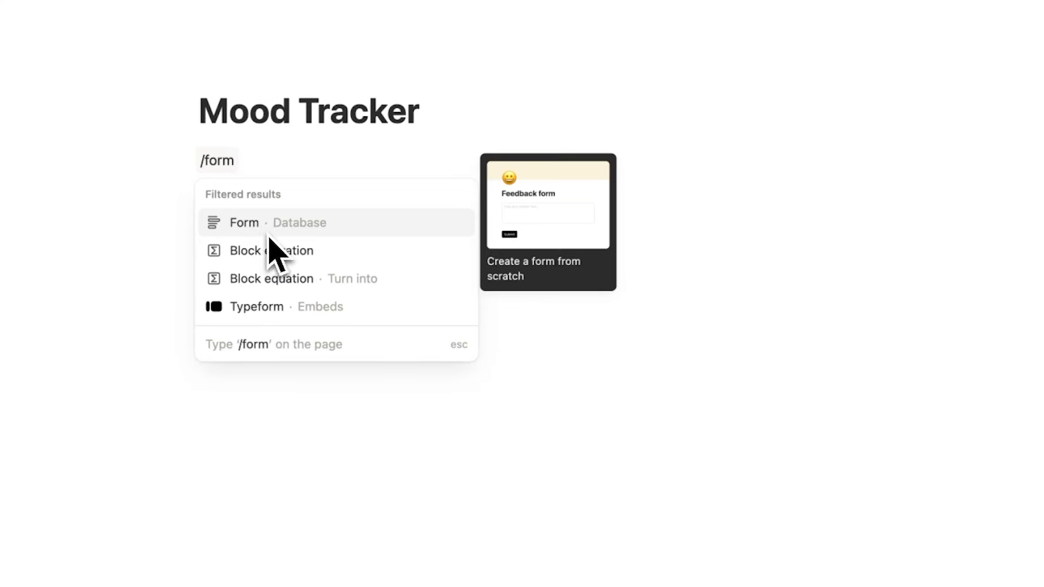
Insert the Mood form and retitle its first question 'Describe today in 1 word'
left_click(244, 223)
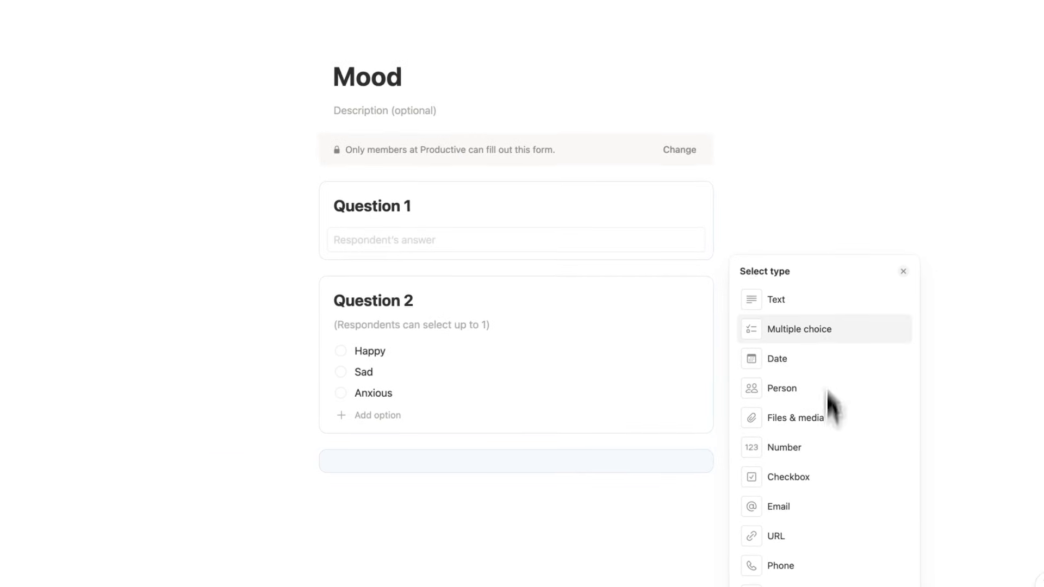
mouse_move(846, 474)
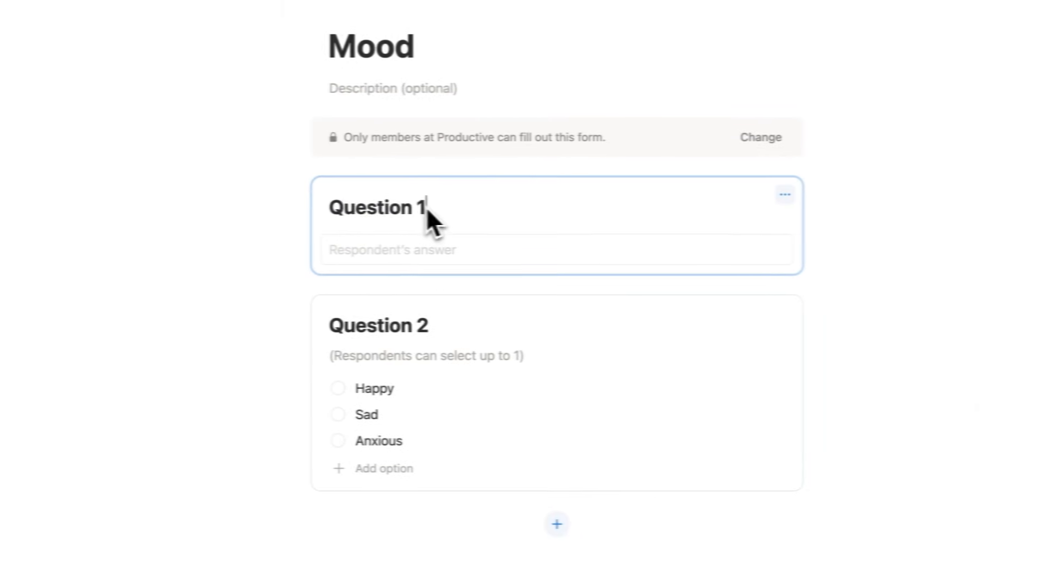
type("Describe today")
left_click(558, 326)
type("Emotion")
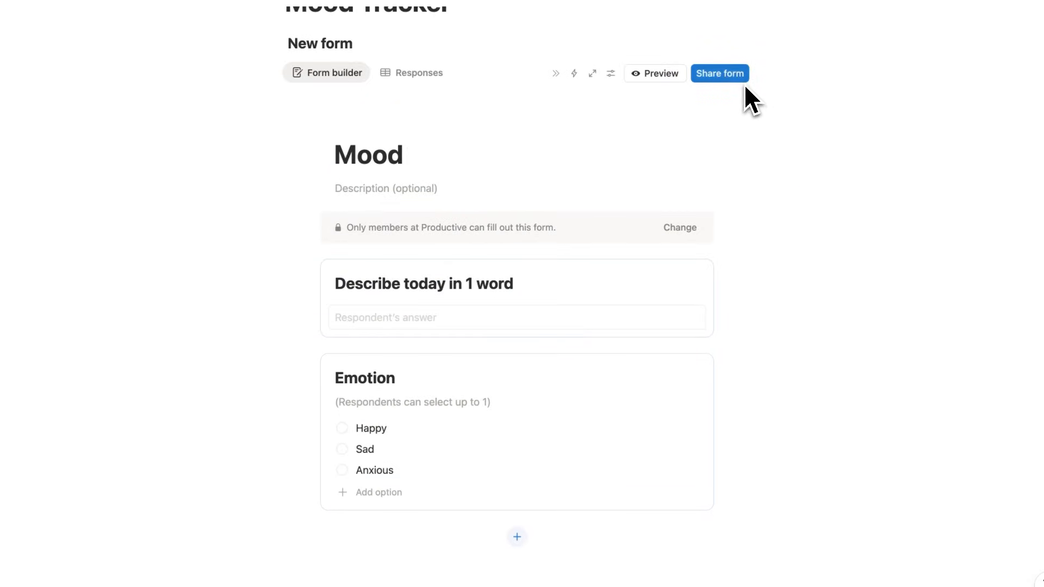
Preview the Mood form and submit a test response of Incredible and Happy
left_click(655, 74)
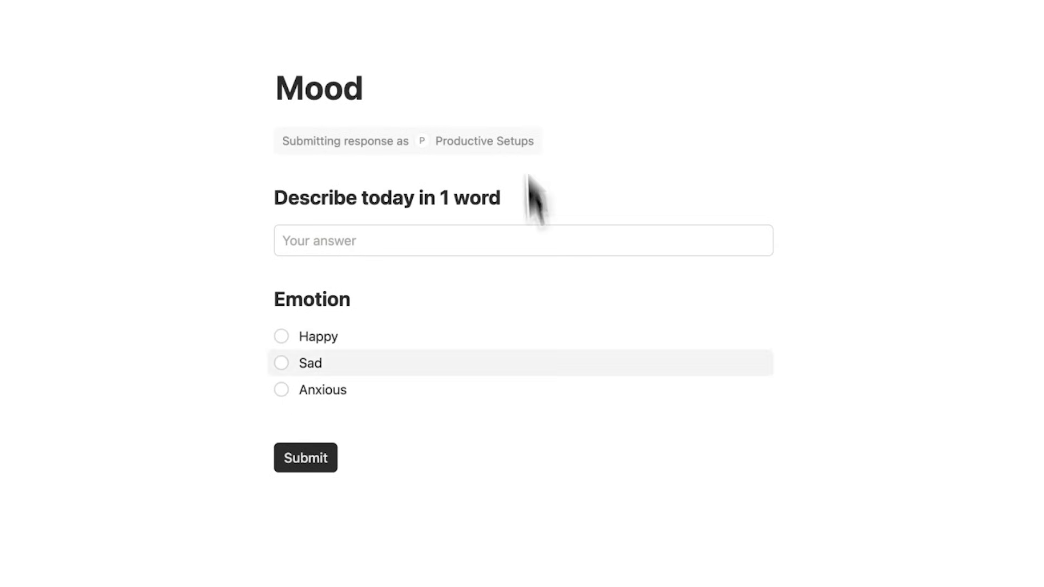
mouse_move(588, 76)
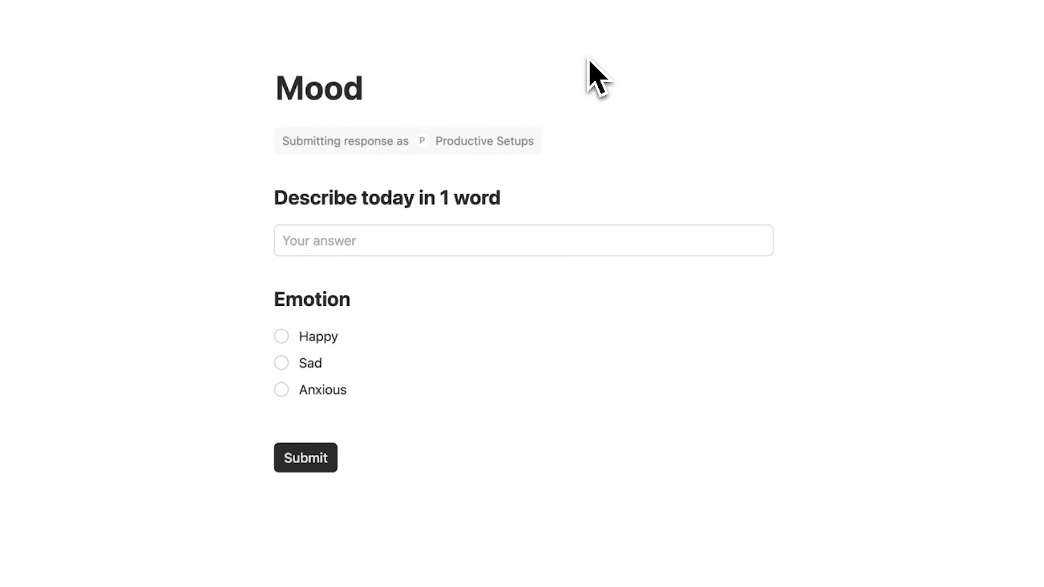
type("Incredible")
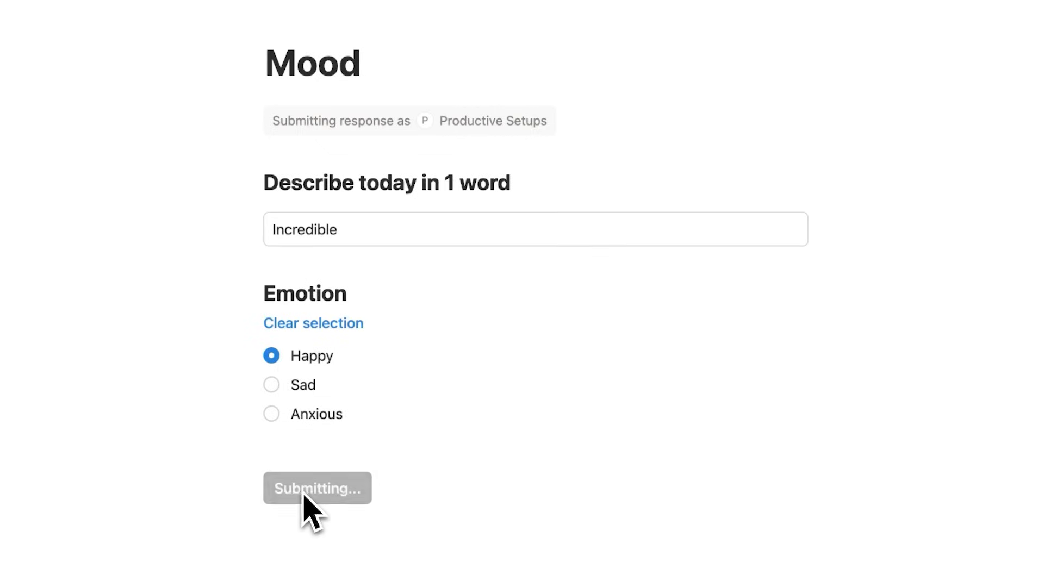
left_click(318, 488)
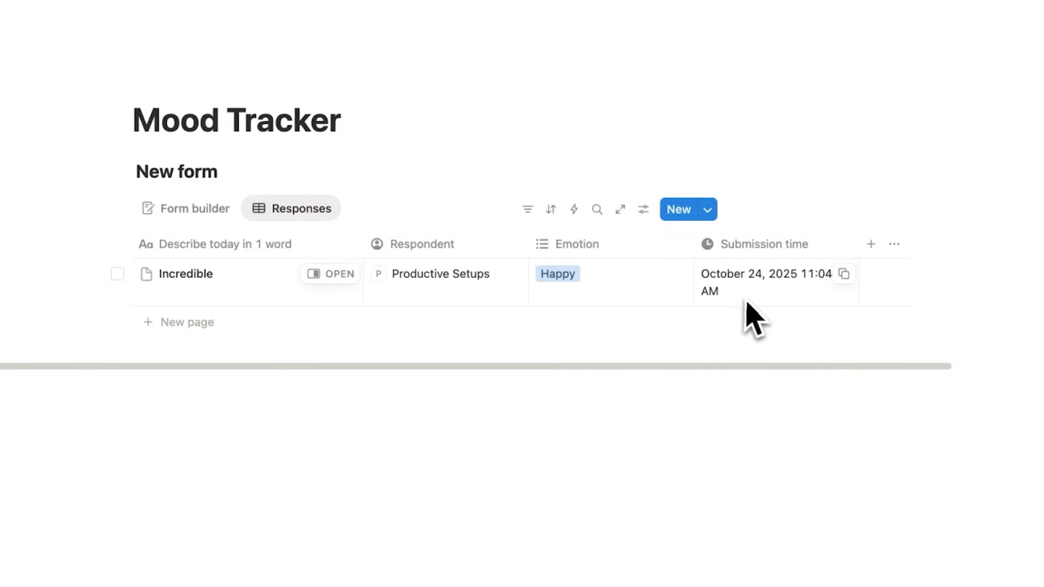
mouse_move(772, 317)
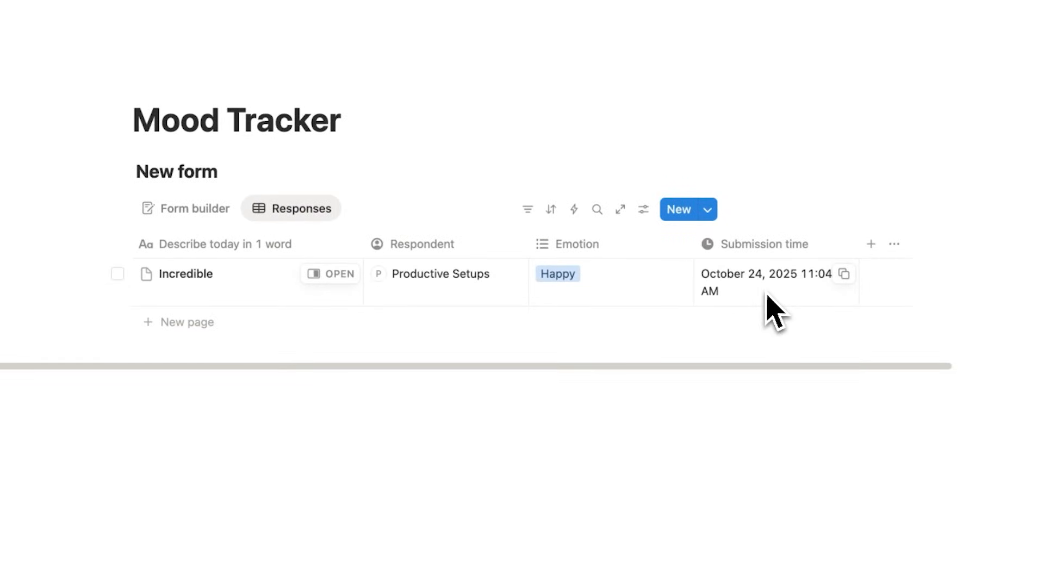
mouse_move(609, 296)
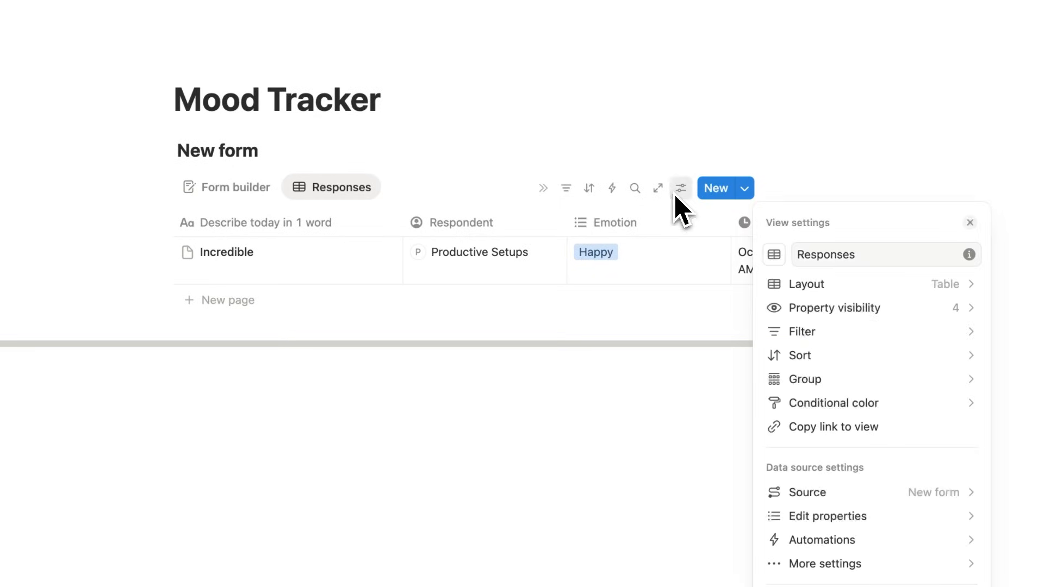
Group the Mood responses table by Emotion with empty groups hidden
left_click(804, 378)
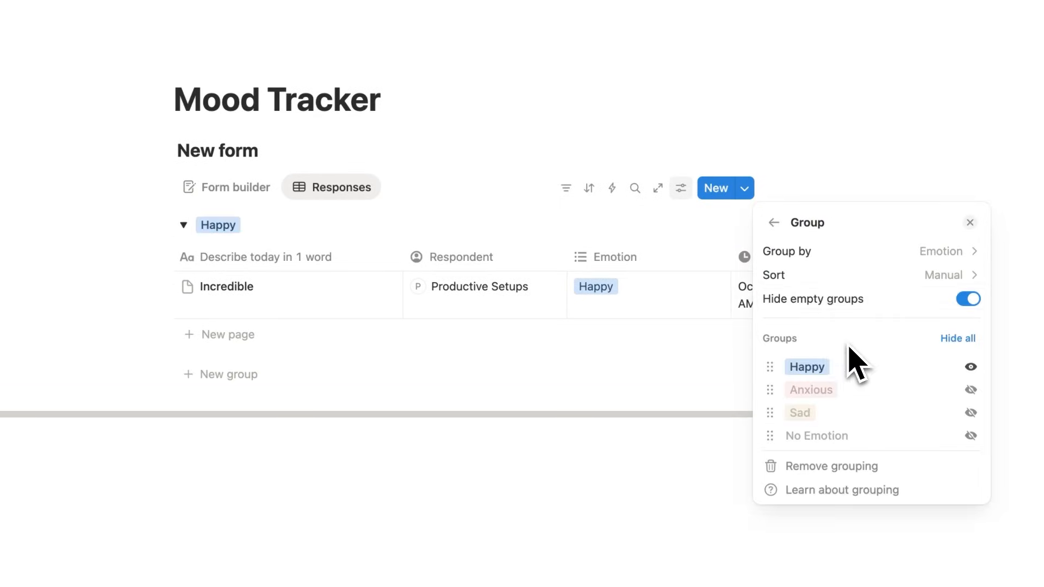
mouse_move(844, 431)
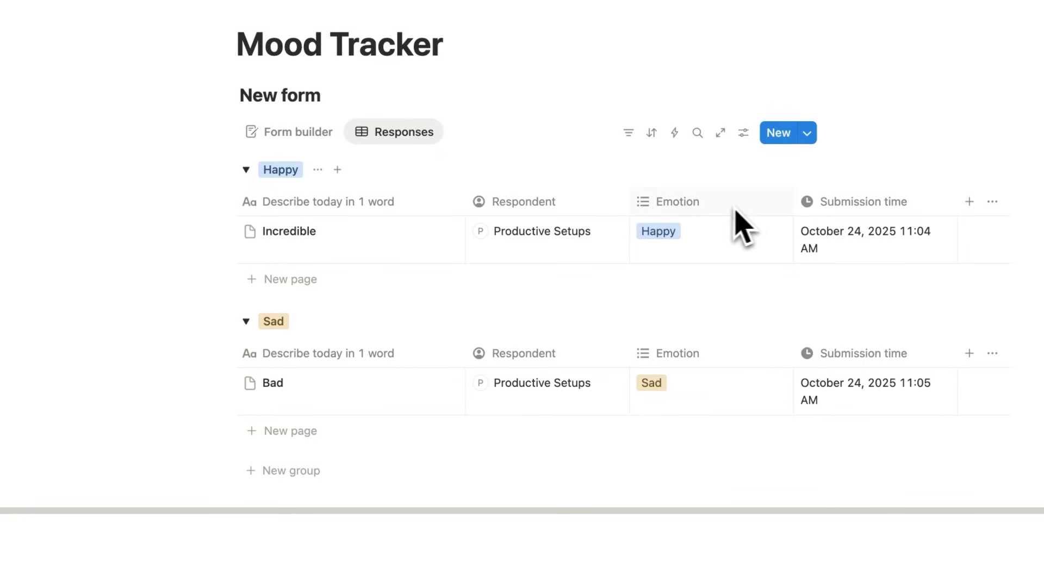
Show a Count all total under each Emotion group and try the Calendar layout for the responses
left_click(677, 202)
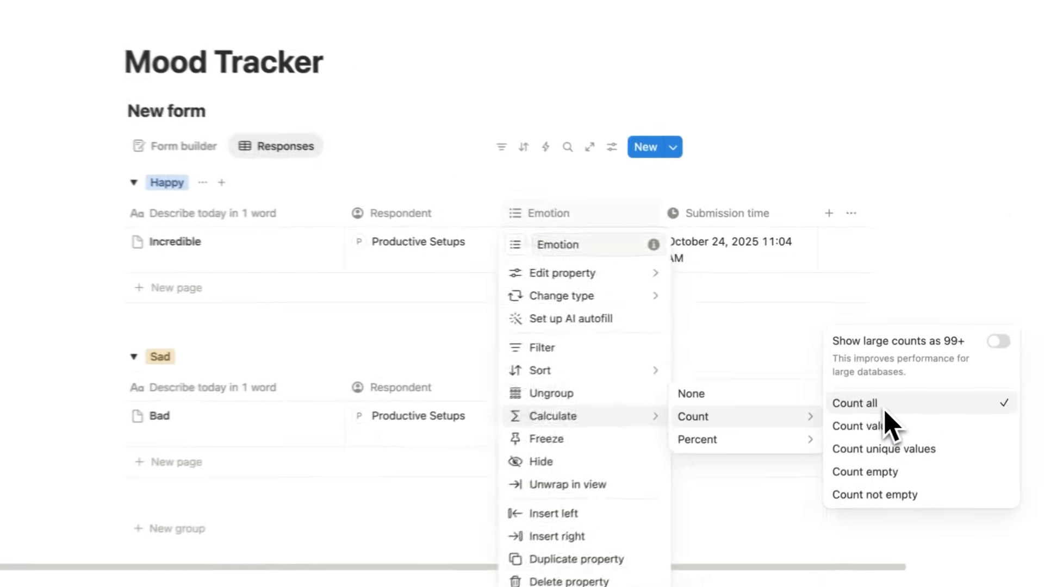
left_click(855, 403)
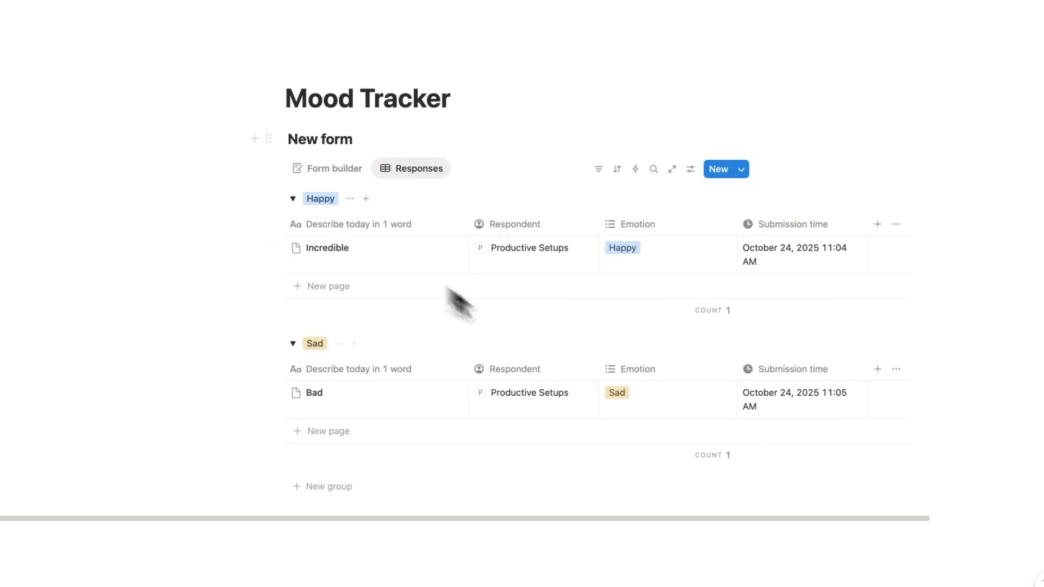
left_click(419, 167)
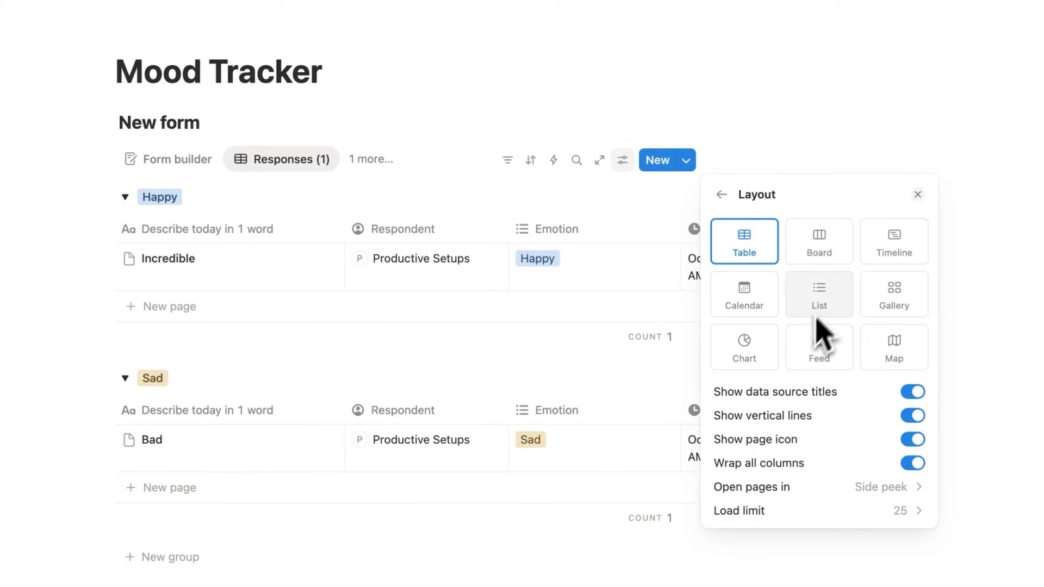
left_click(744, 294)
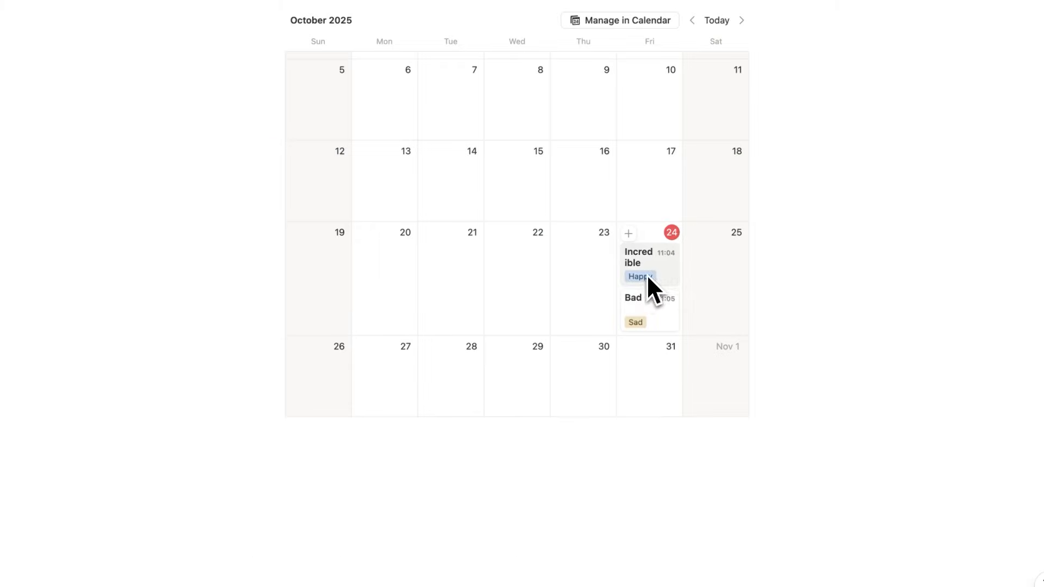
mouse_move(688, 386)
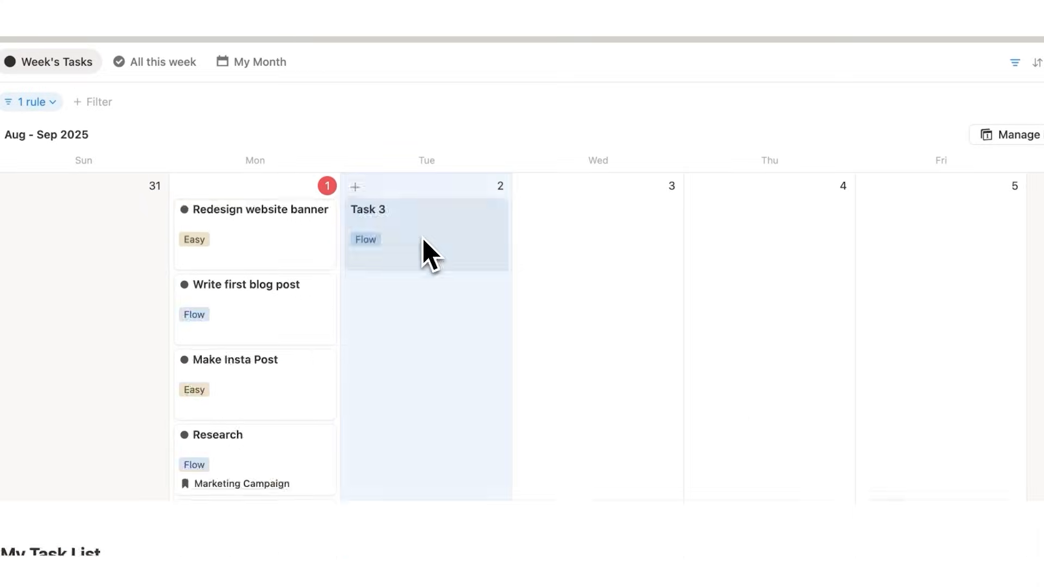
Navigate to the Book page with its idea entries
left_click(163, 61)
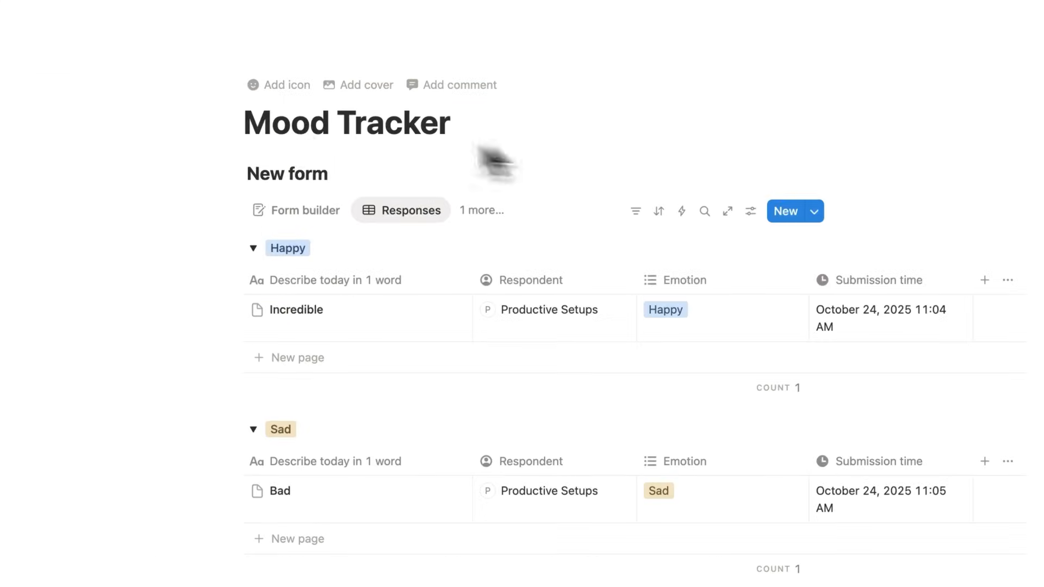
double_click(288, 123)
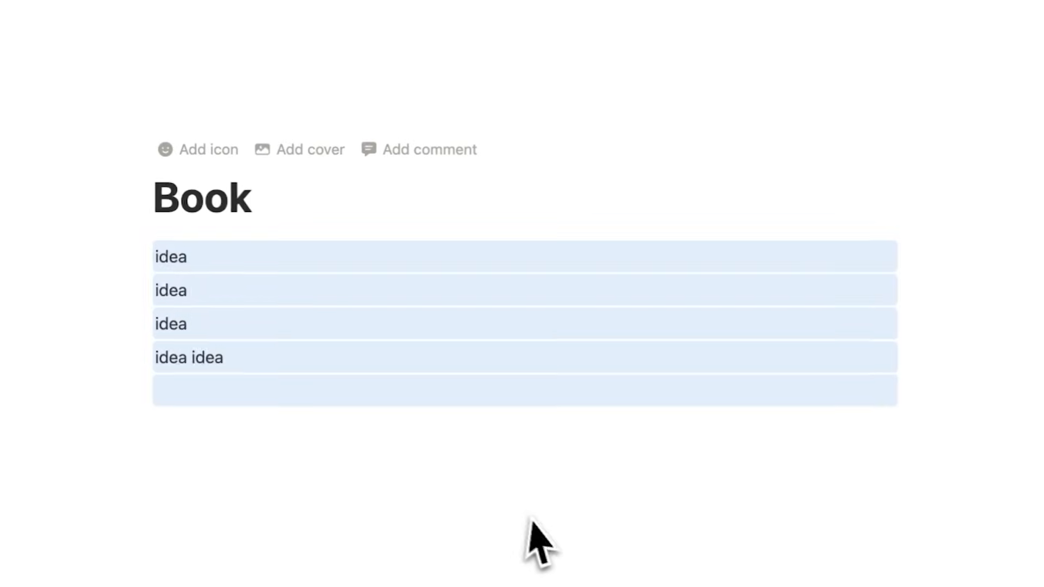
Embed a Book sub-page on the Main Dashboard and insert a new button block via /button
type("/page")
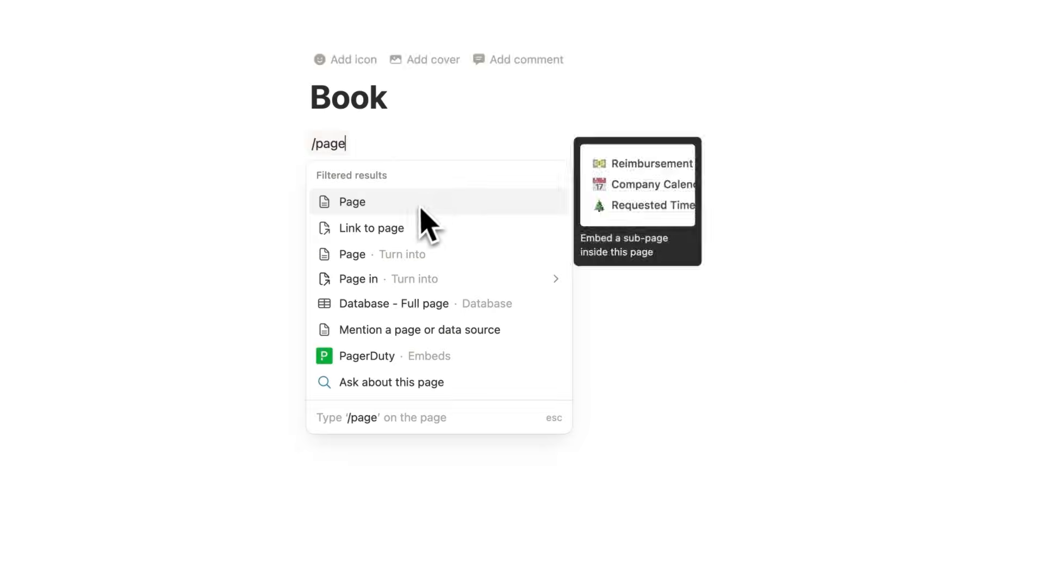
left_click(351, 202)
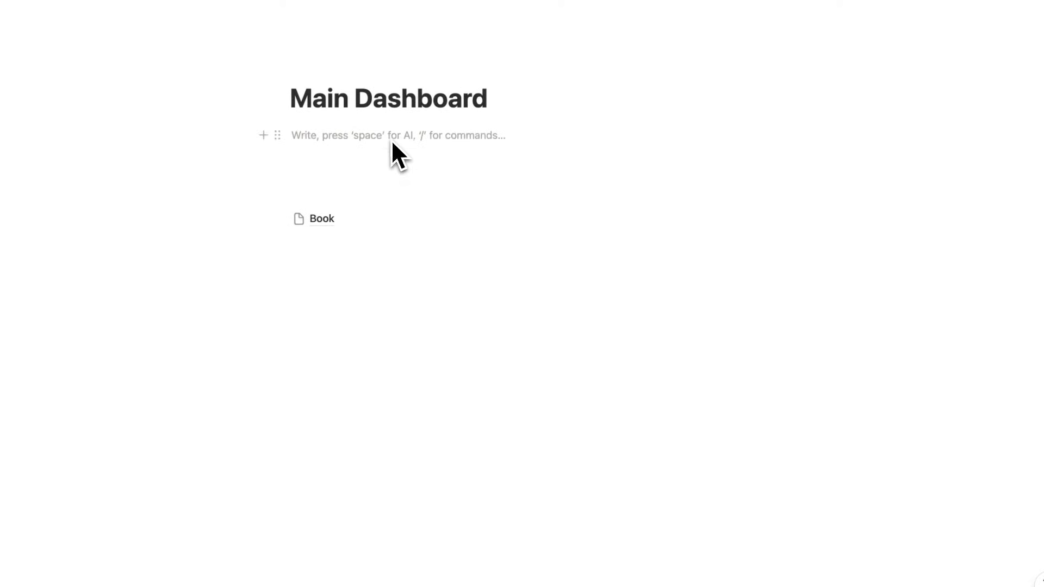
type("/button")
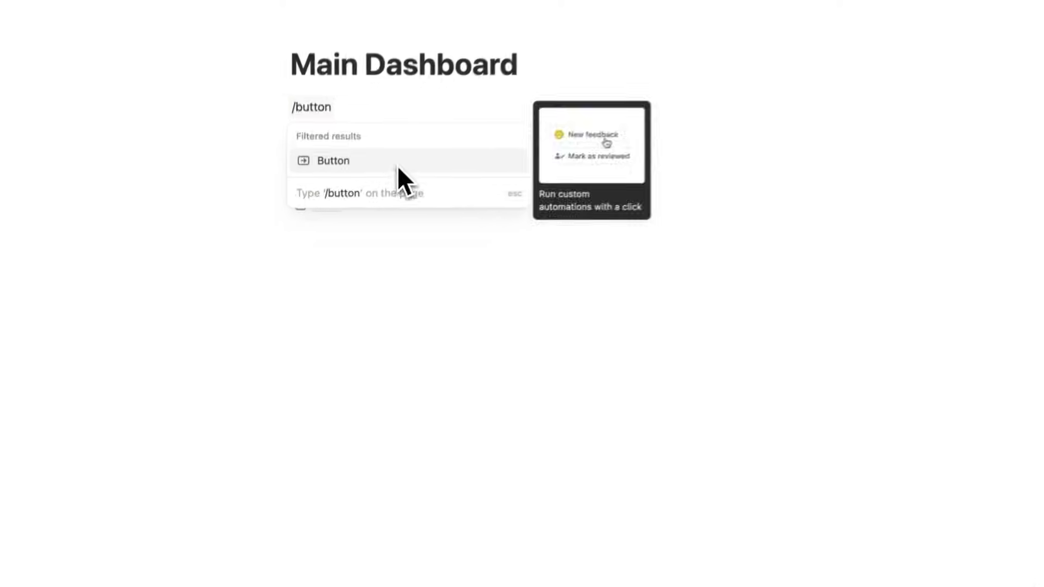
left_click(333, 161)
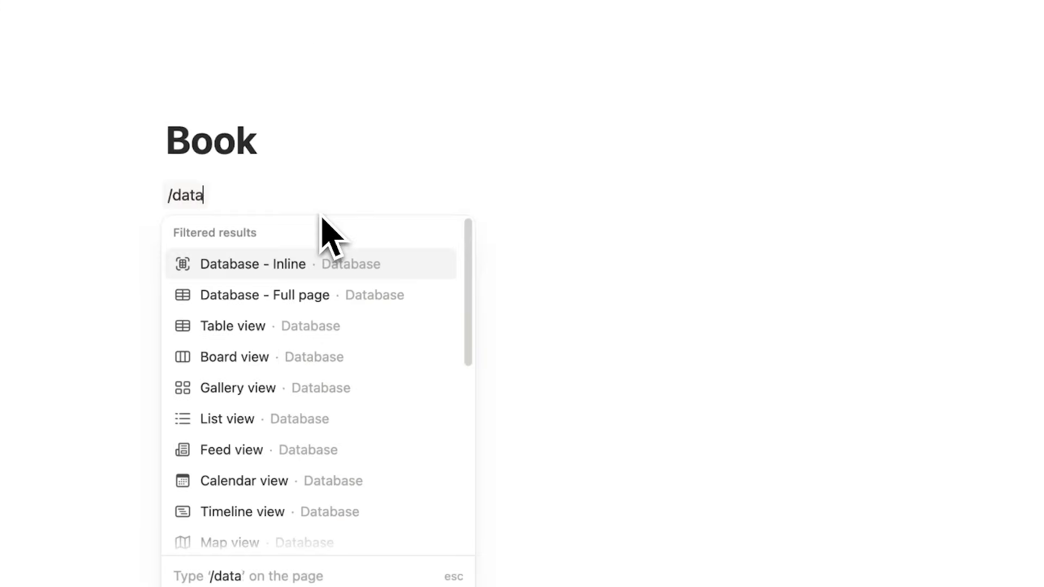
Add an inline database titled Book on the Book page via /data
left_click(252, 264)
type("Book")
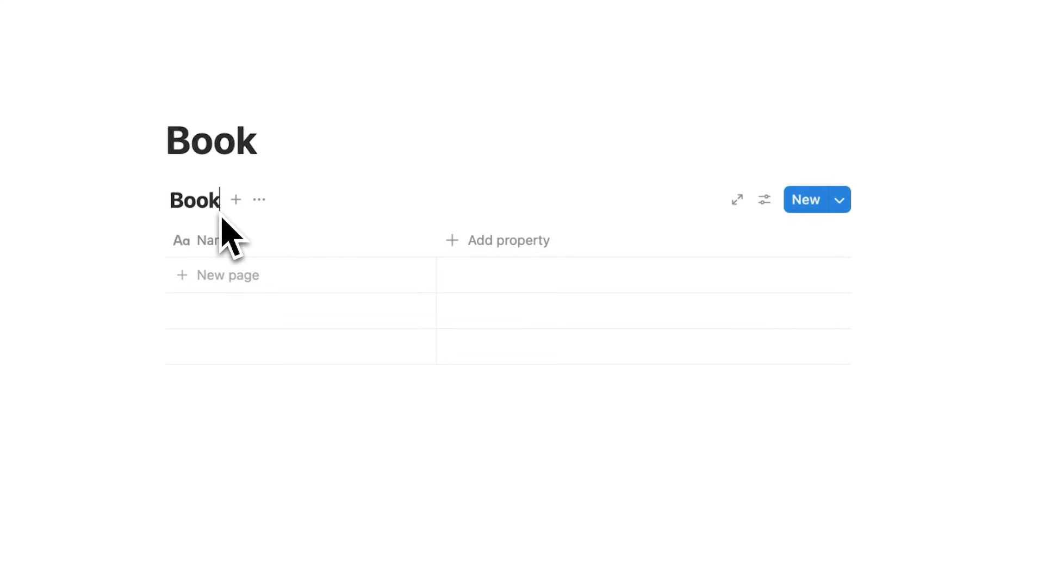
left_click(507, 240)
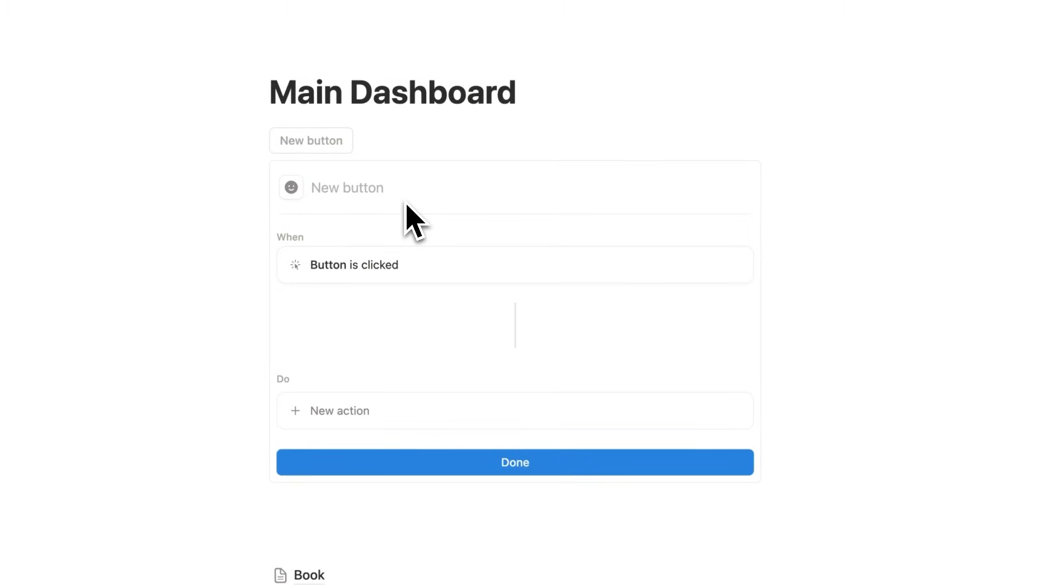
Name the button Book Idea and make it add a page to the Book Ideas database
type("Book Idea")
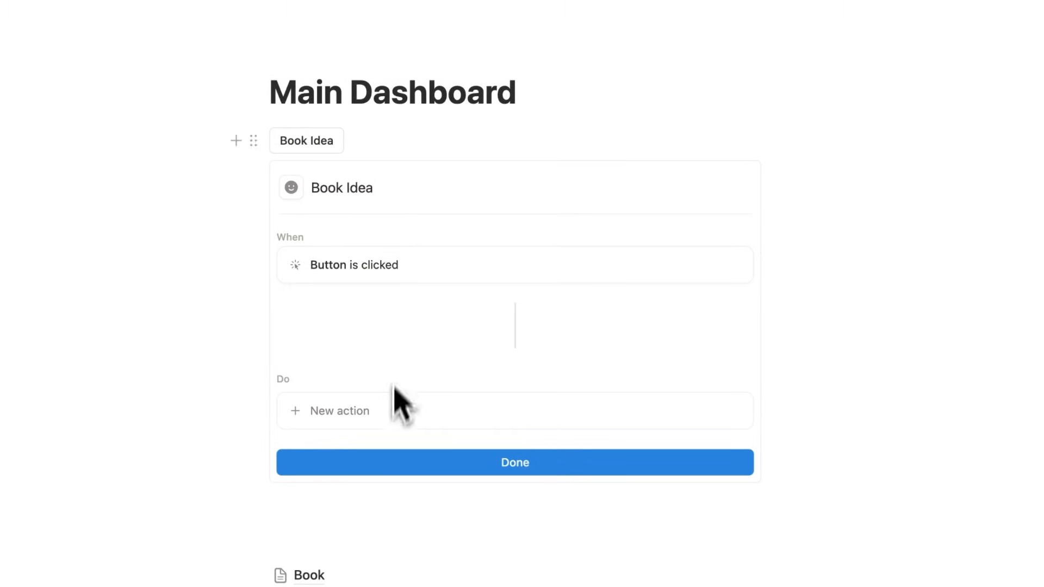
left_click(339, 411)
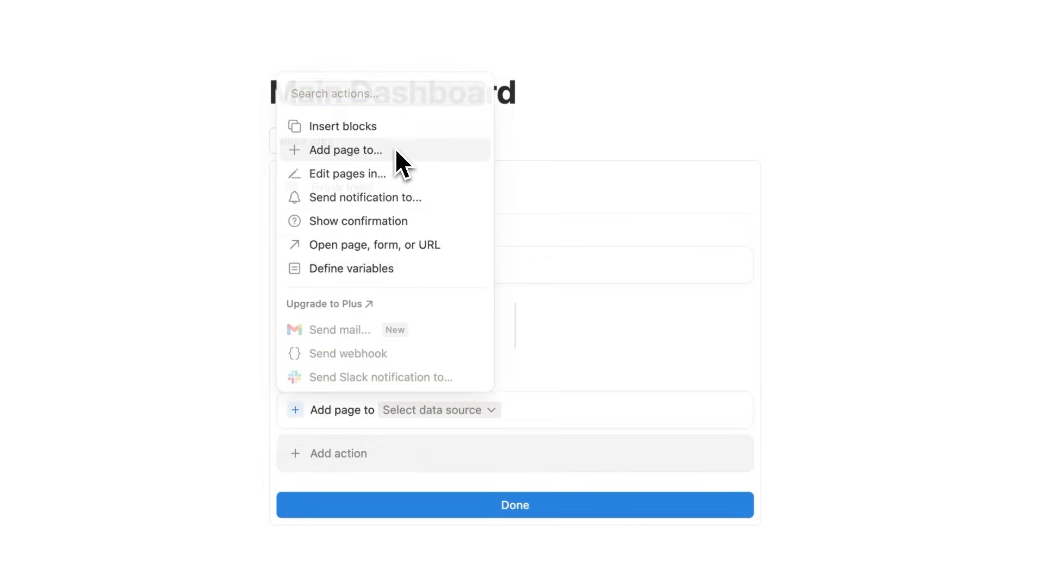
left_click(345, 150)
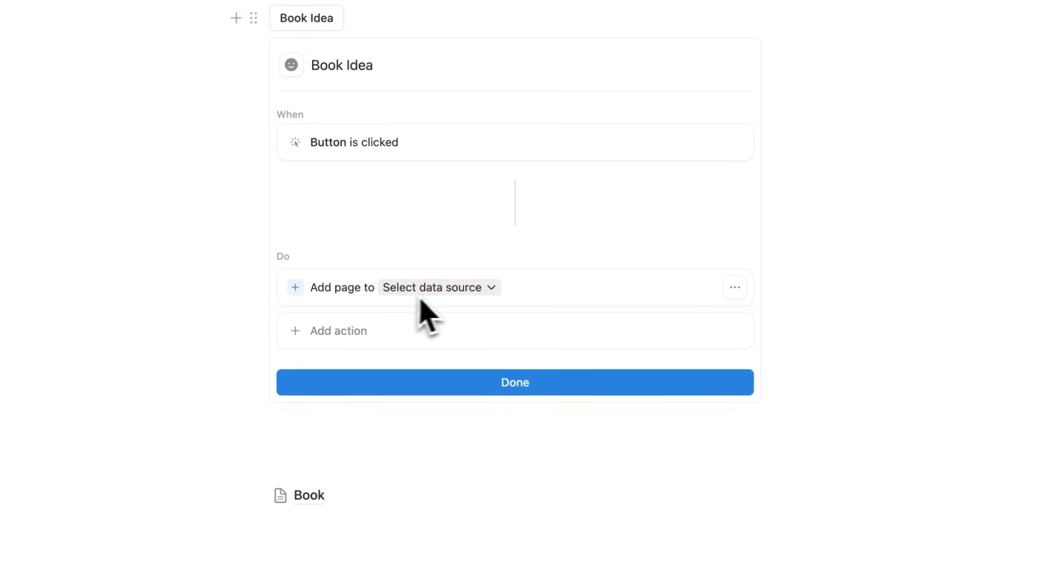
left_click(437, 288)
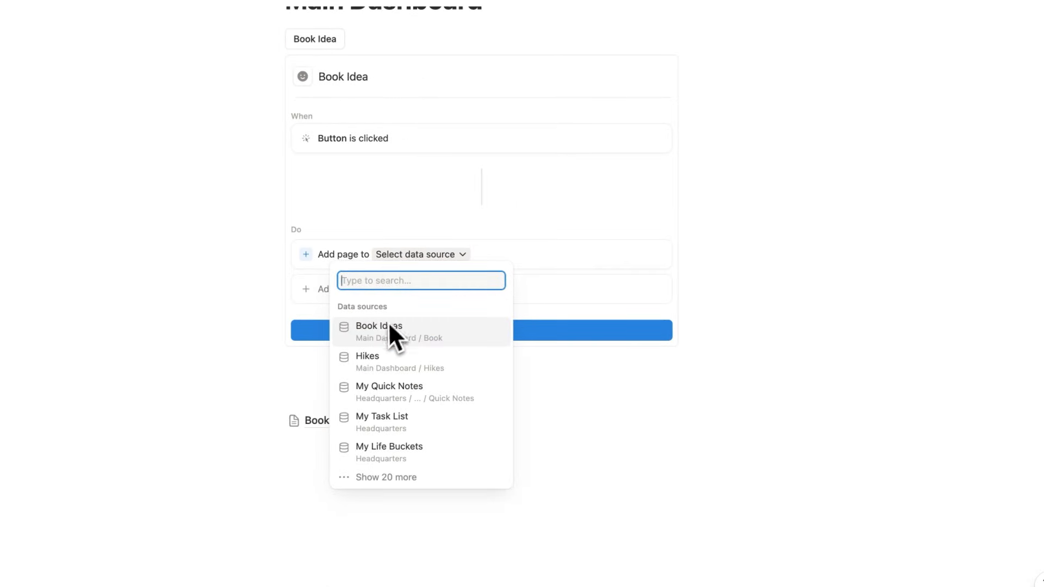
left_click(379, 326)
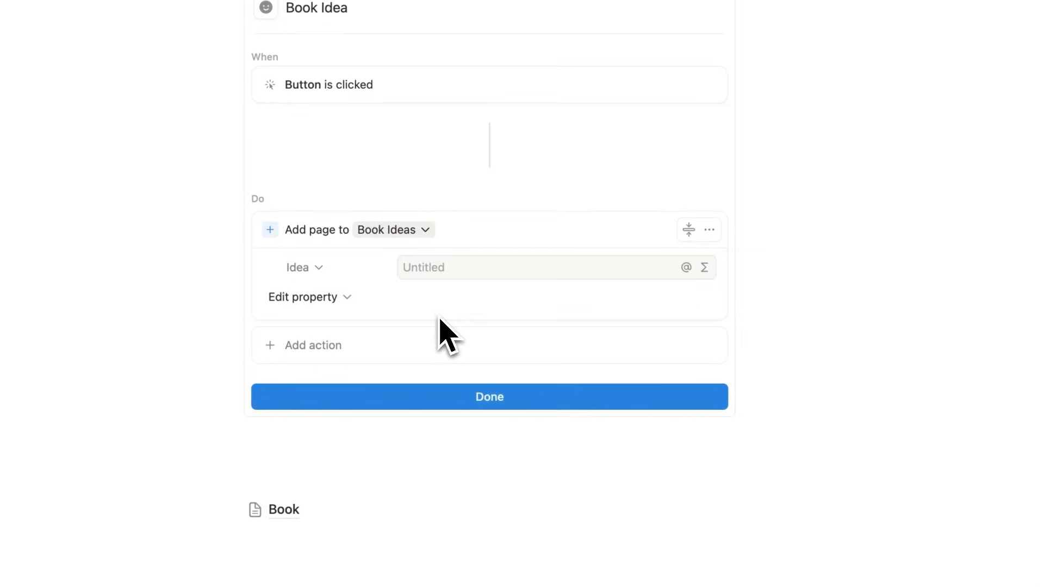
Add an Open page action so the button opens the page it just added
left_click(312, 346)
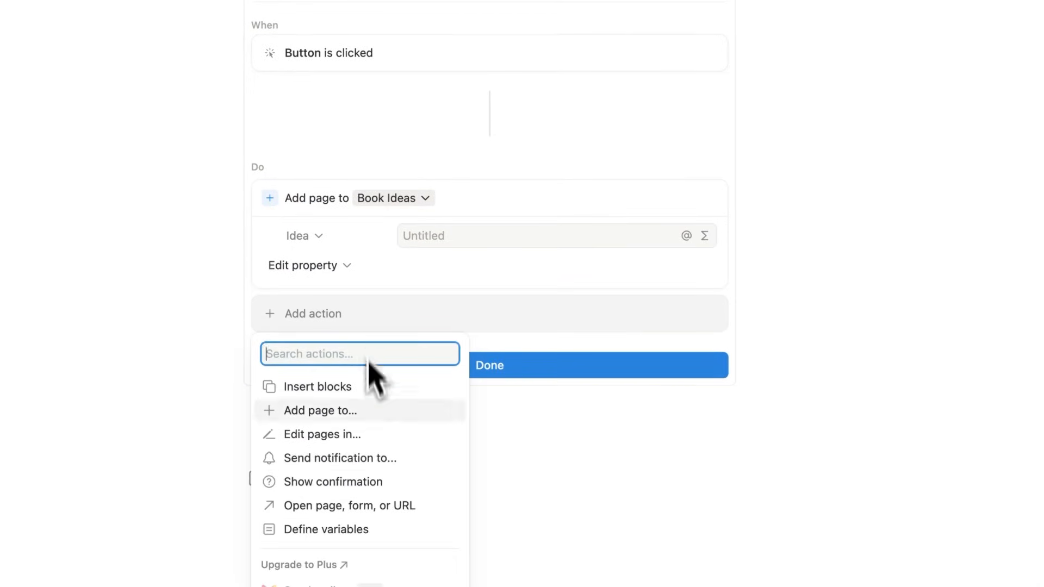
left_click(349, 506)
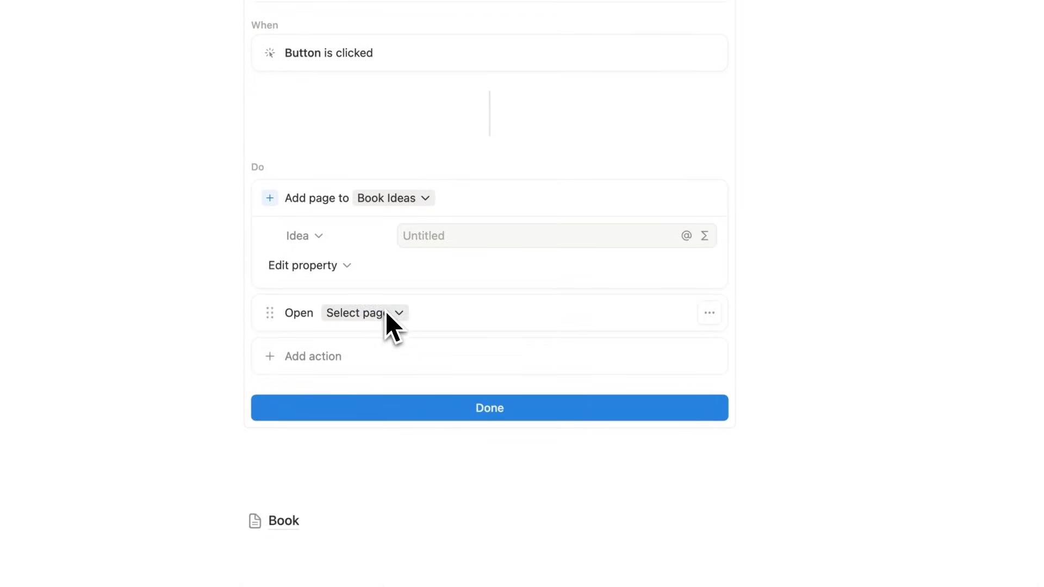
left_click(359, 313)
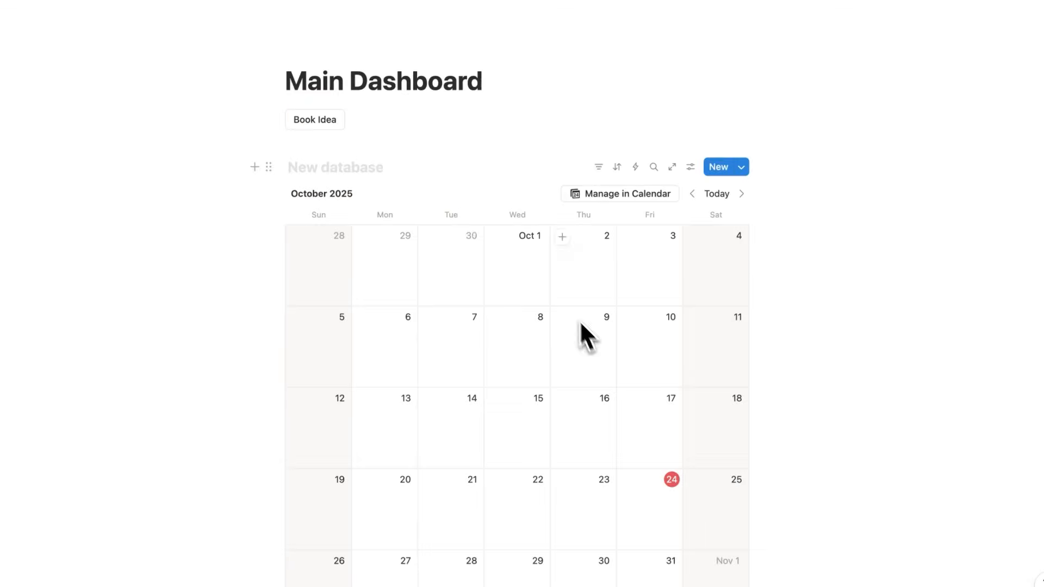
Create a calendar entry titled 'Blah blah!' to test the setup
left_click(562, 237)
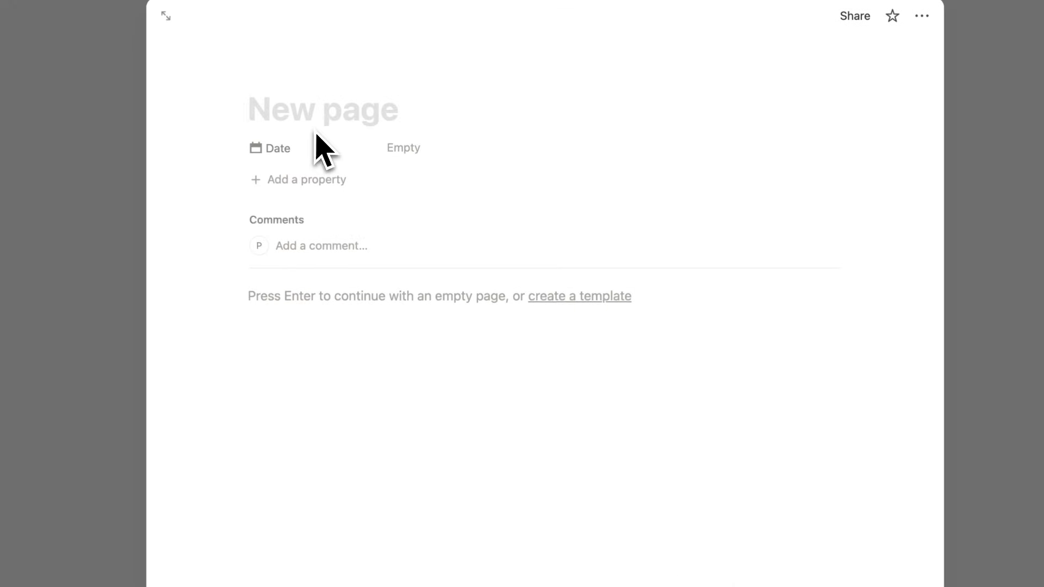
type("Blah blah!")
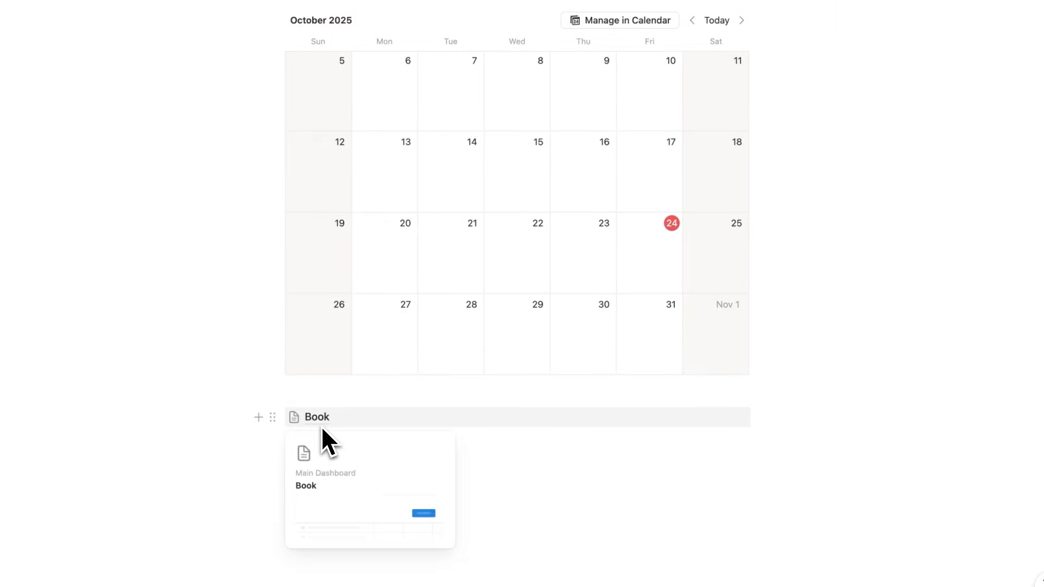
Make the Book Idea button set each new page's Date to Time triggered
left_click(317, 418)
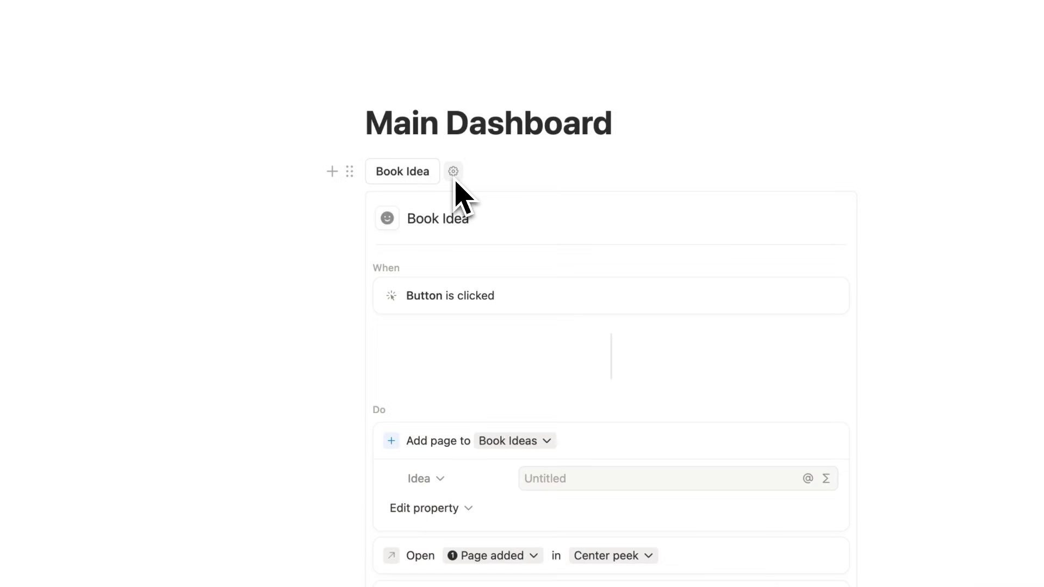
left_click(425, 509)
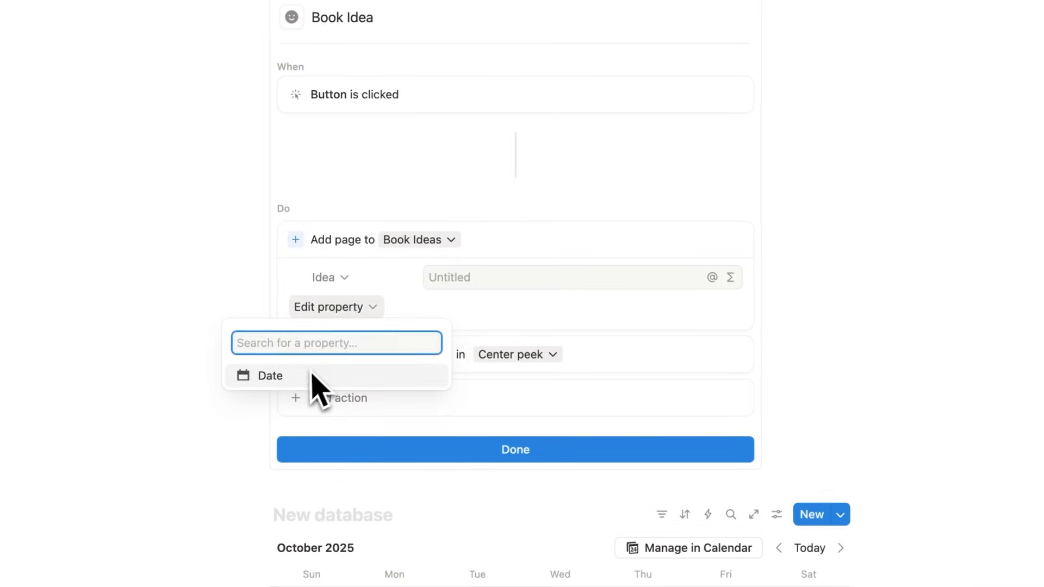
left_click(269, 375)
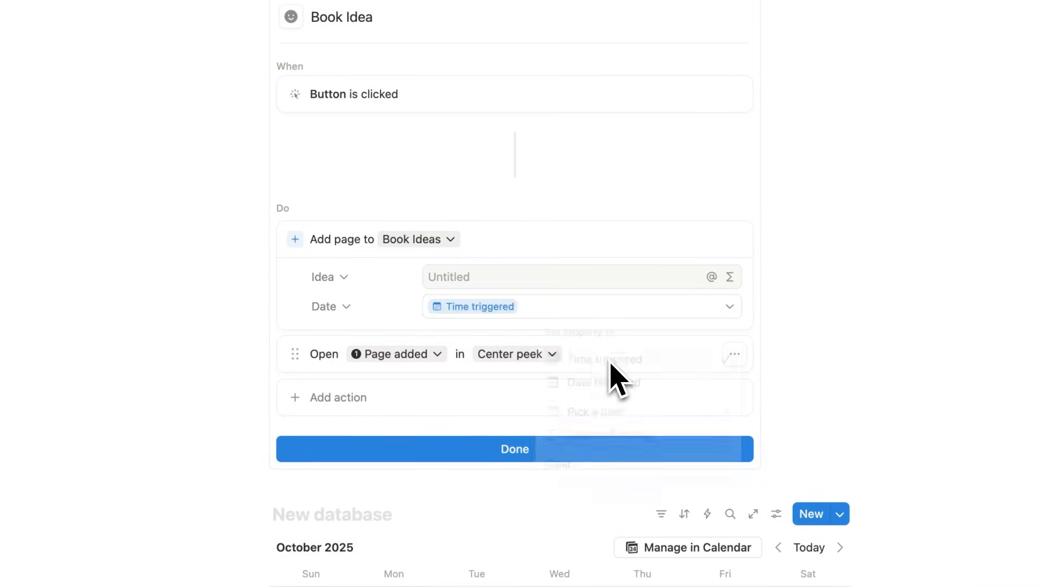
left_click(514, 449)
type("Work")
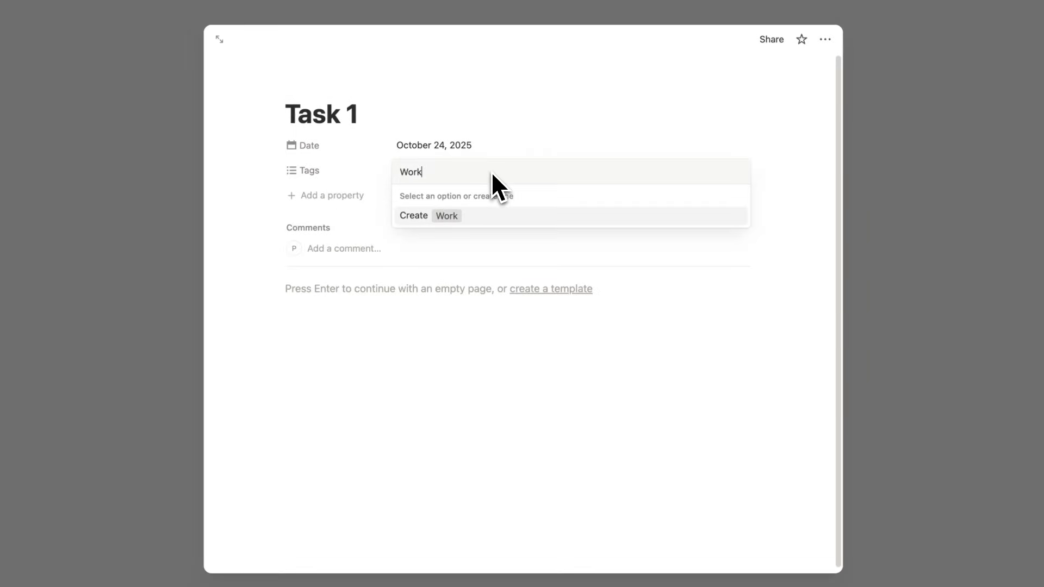
Tag the October 24 tasks with new Work, Fitness and Side Hustle options and recolour the Work tag
left_click(428, 215)
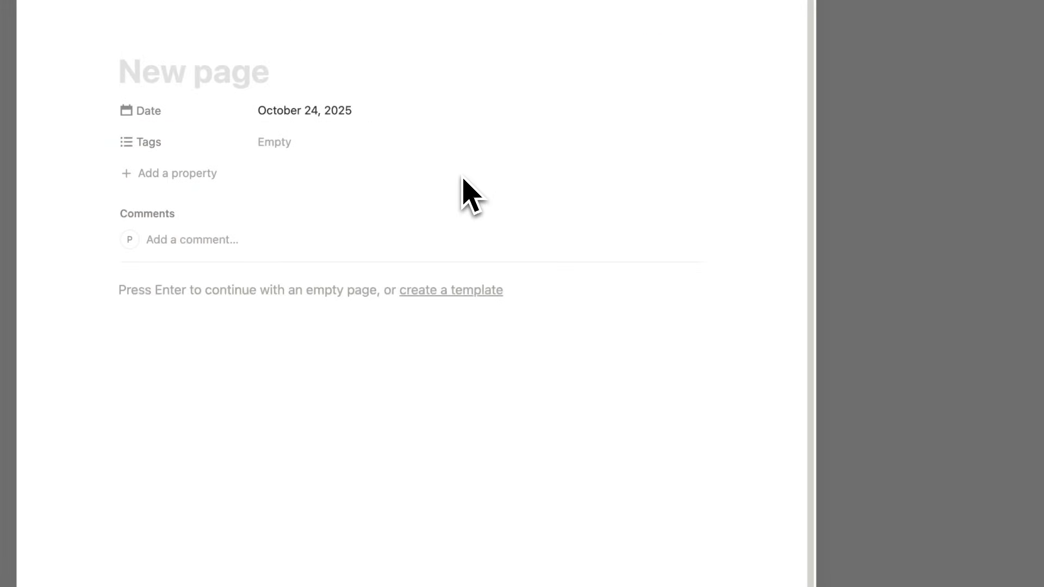
left_click(274, 143)
type("Side")
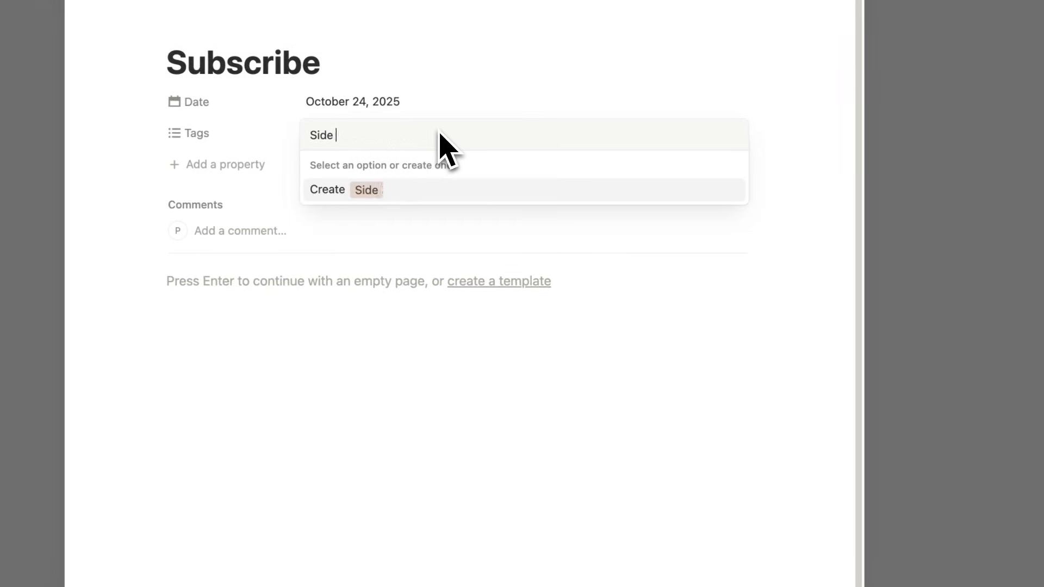
left_click(365, 189)
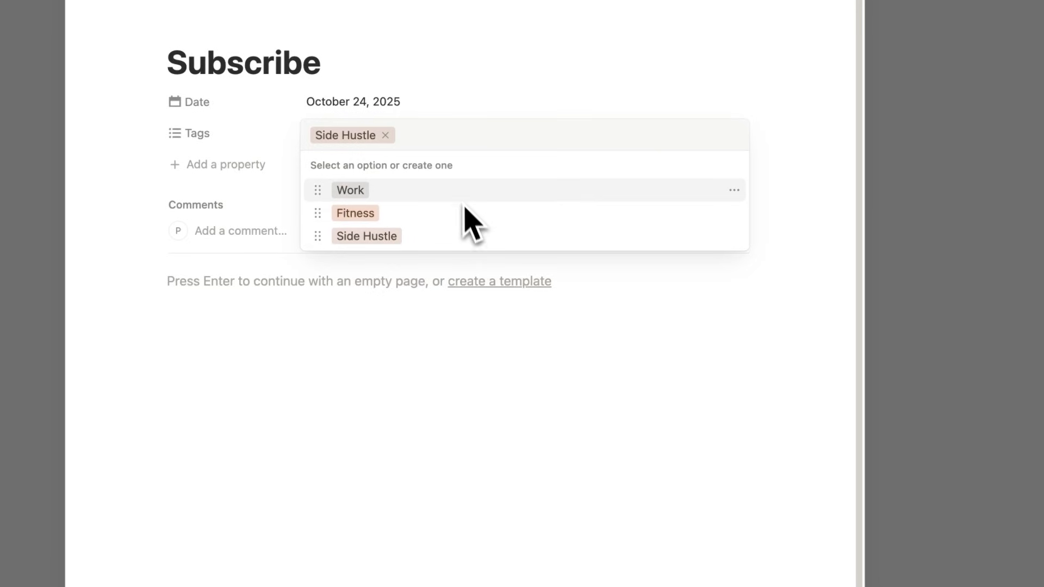
left_click(734, 189)
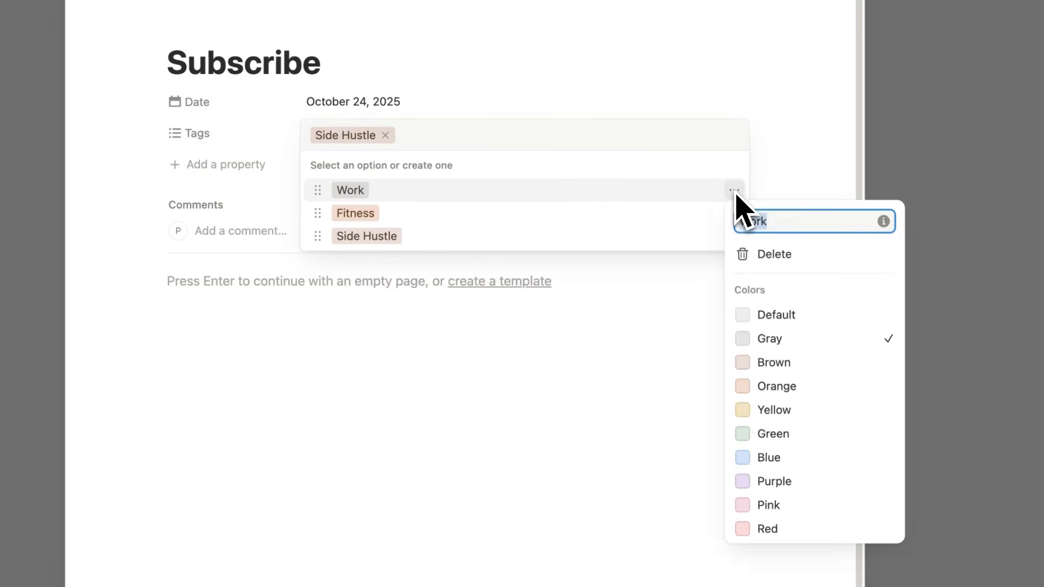
left_click(777, 387)
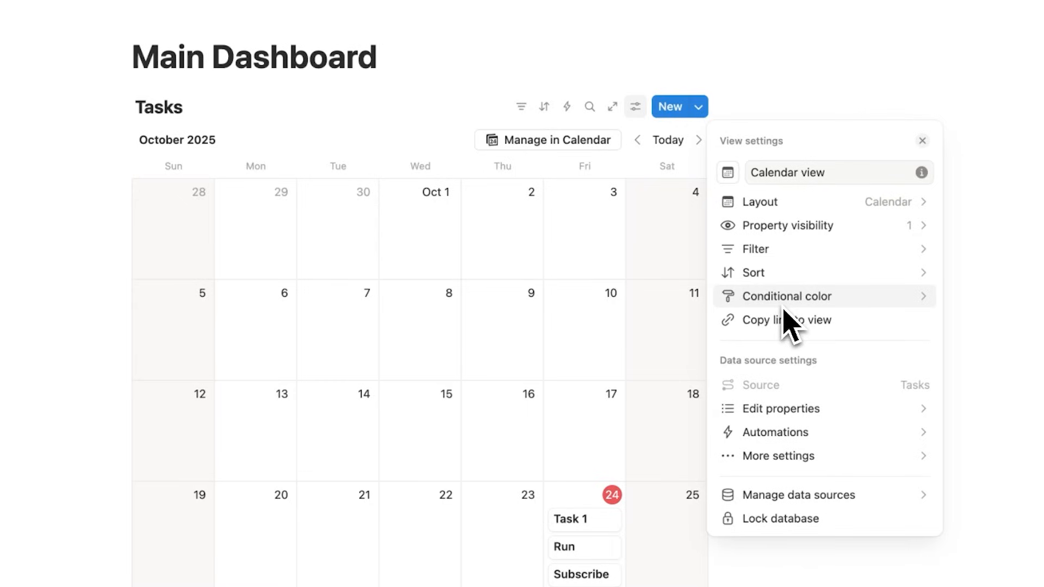
Add a conditional colour rule on Tags and check Task 1's card colour
left_click(787, 296)
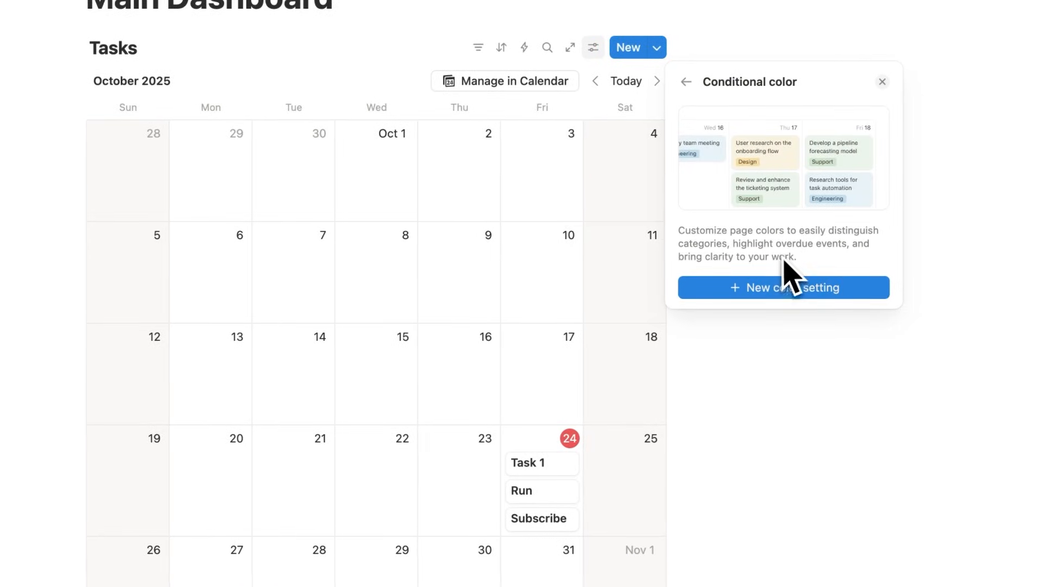
left_click(783, 288)
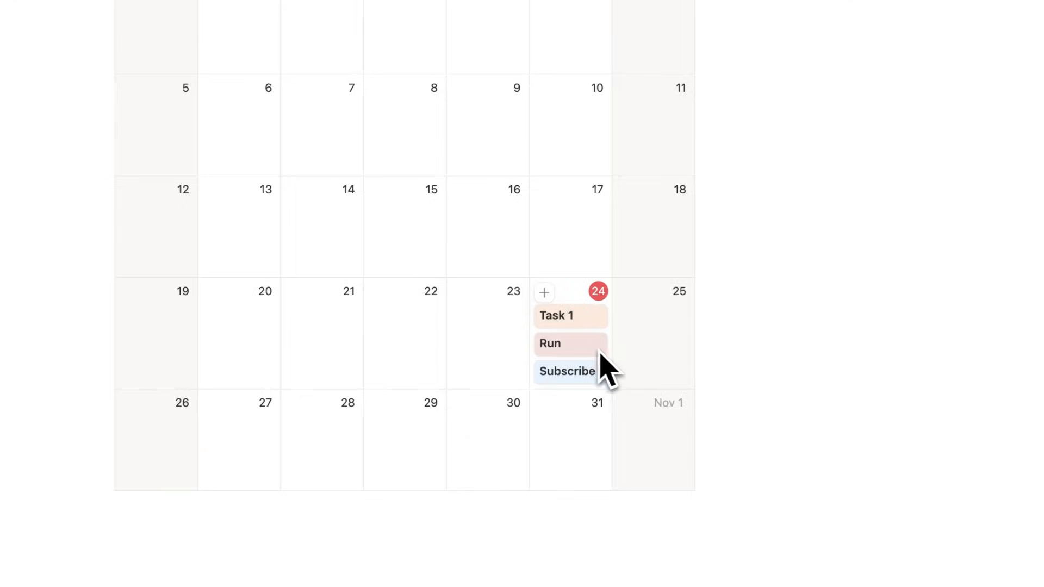
left_click(561, 315)
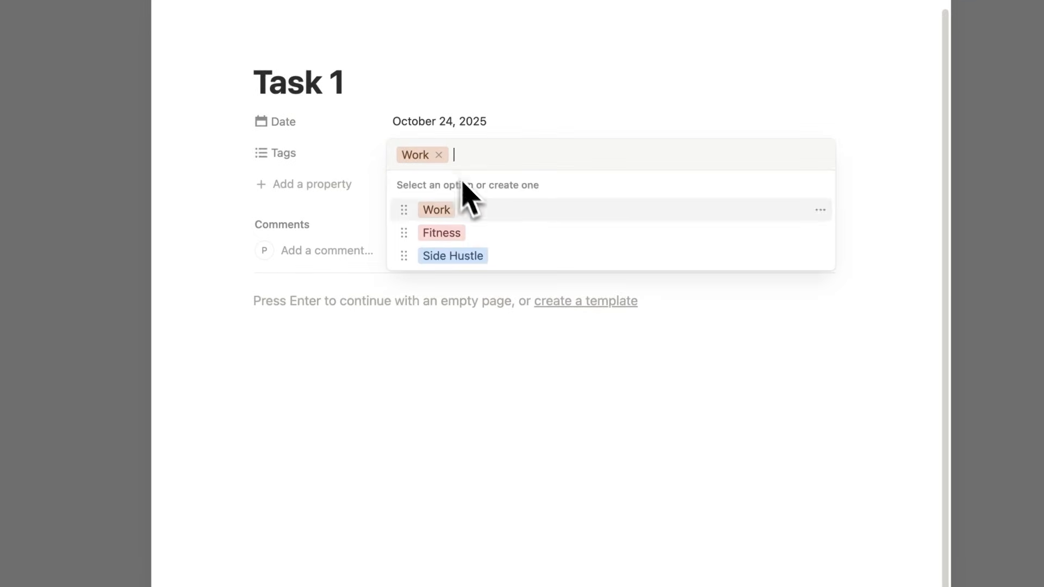
mouse_move(322, 169)
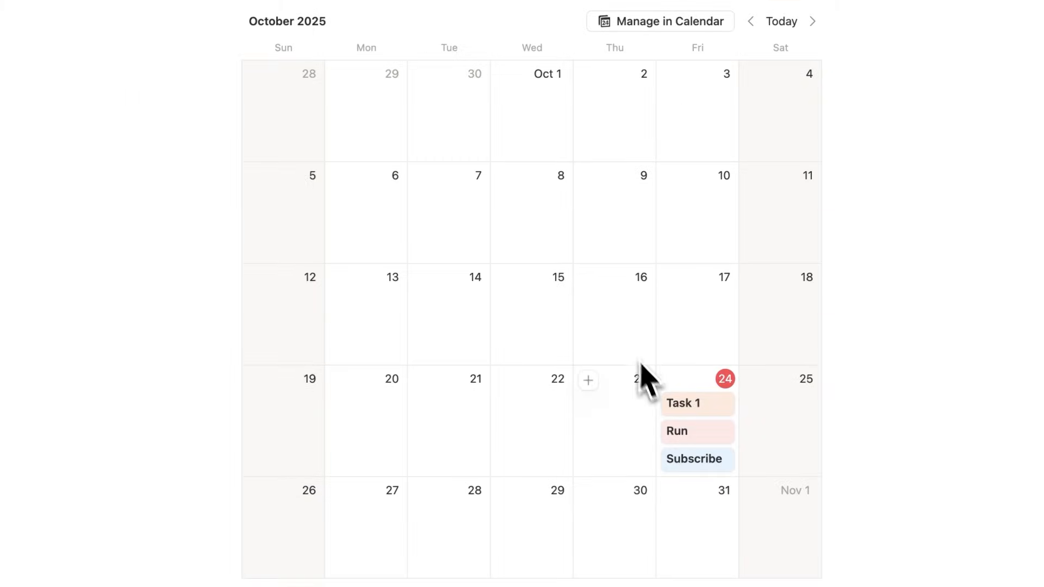
Add Meeting tasks and a Table view filtered to Name: Meeting
left_click(588, 381)
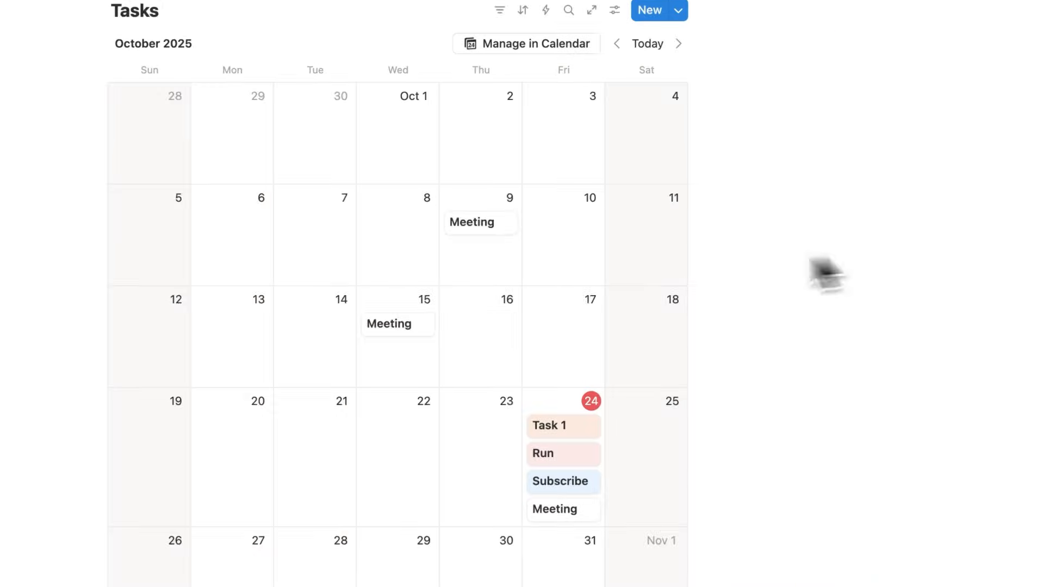
left_click(316, 42)
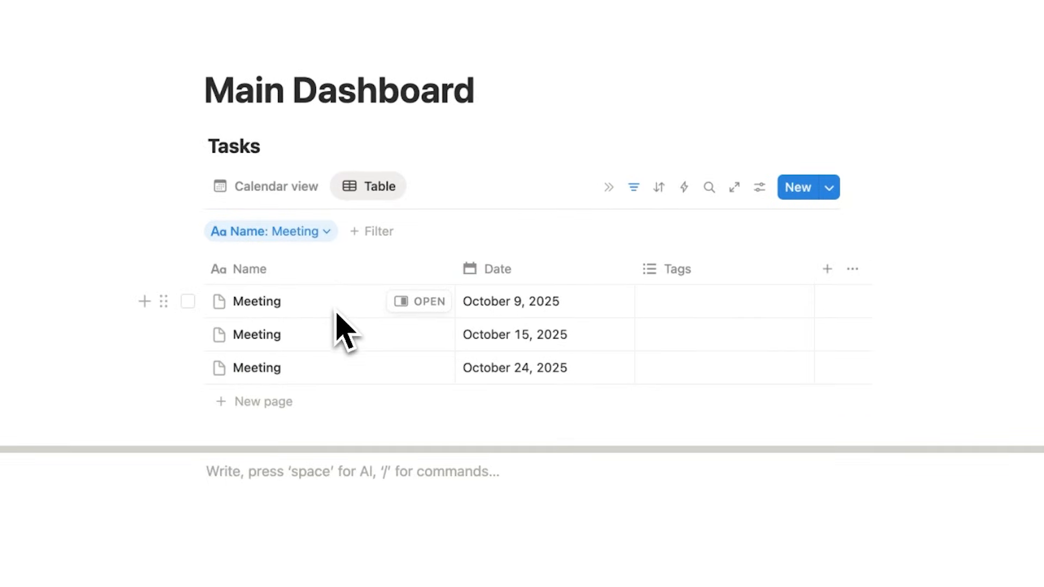
mouse_move(305, 321)
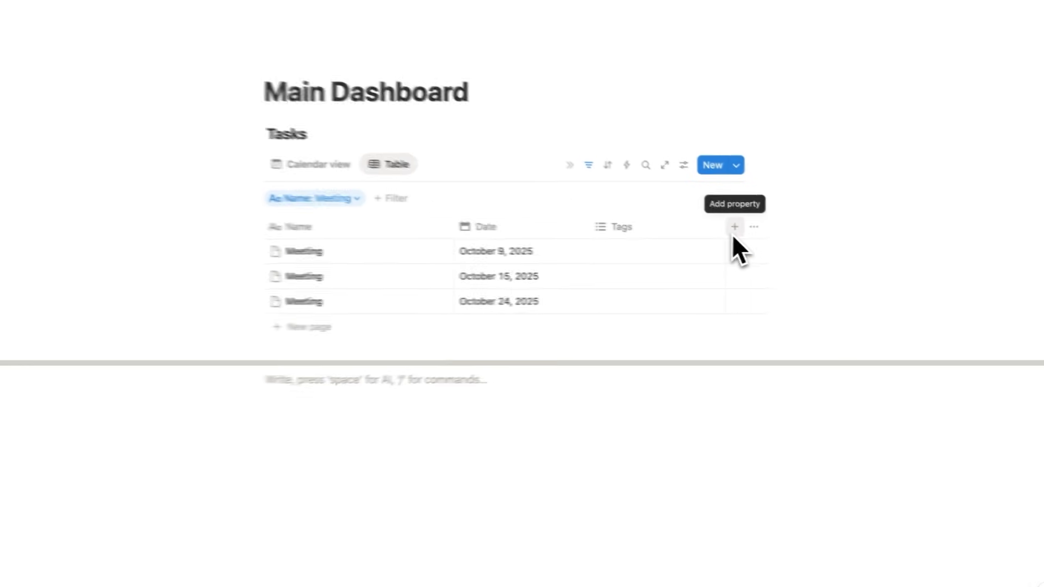
Add an ID property to the table and give it the prefix TAS
left_click(734, 226)
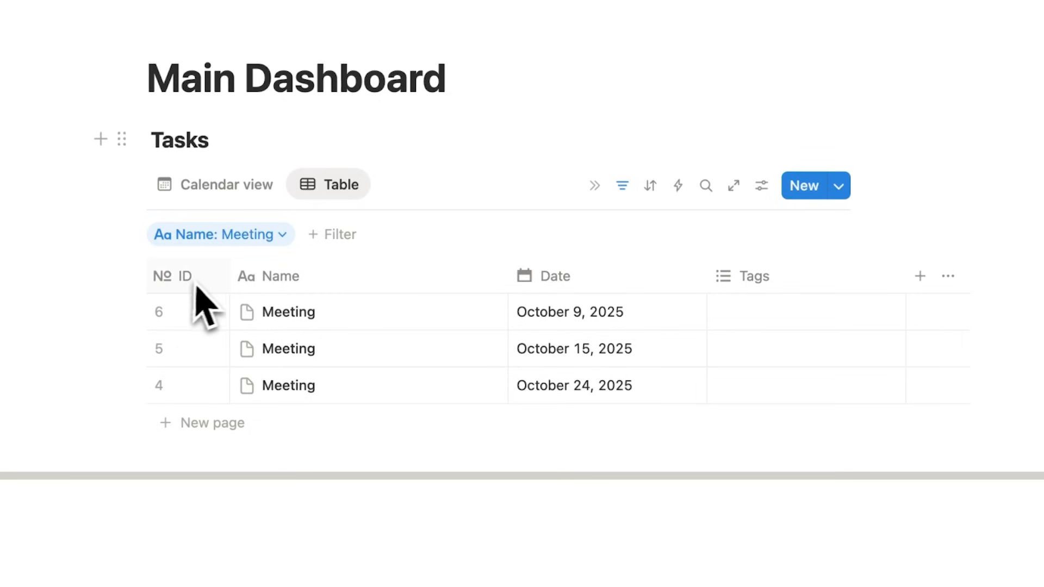
left_click(186, 277)
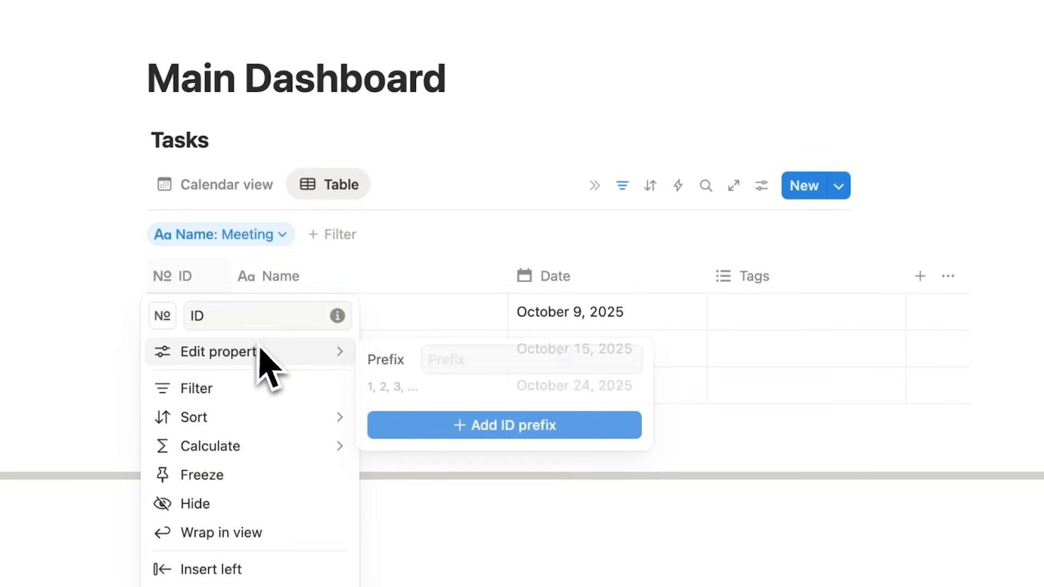
type("TAS")
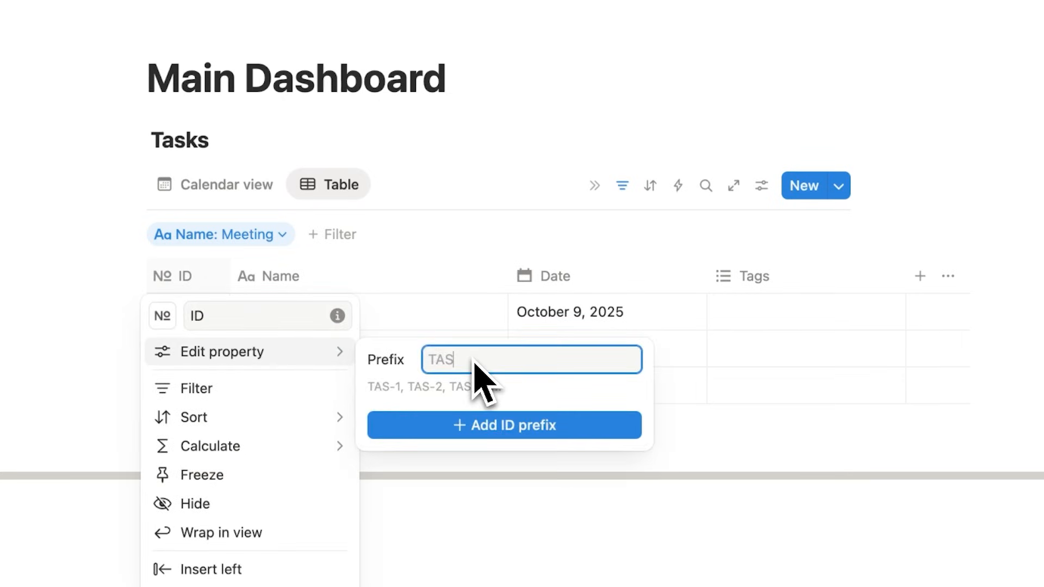